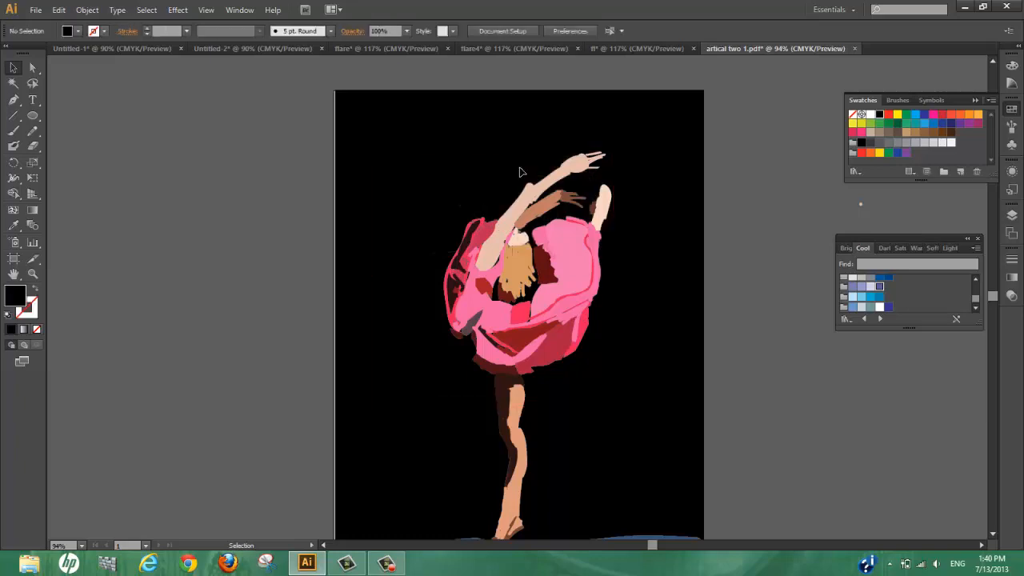
{"action": "mouse_move", "coordinate": [520, 172]}
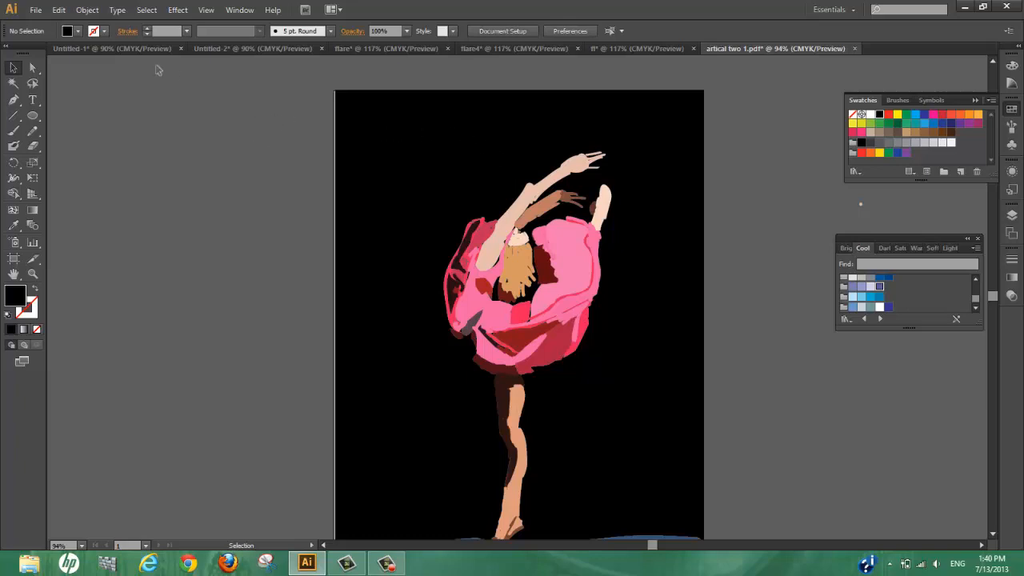
{"action": "mouse_move", "coordinate": [32, 116]}
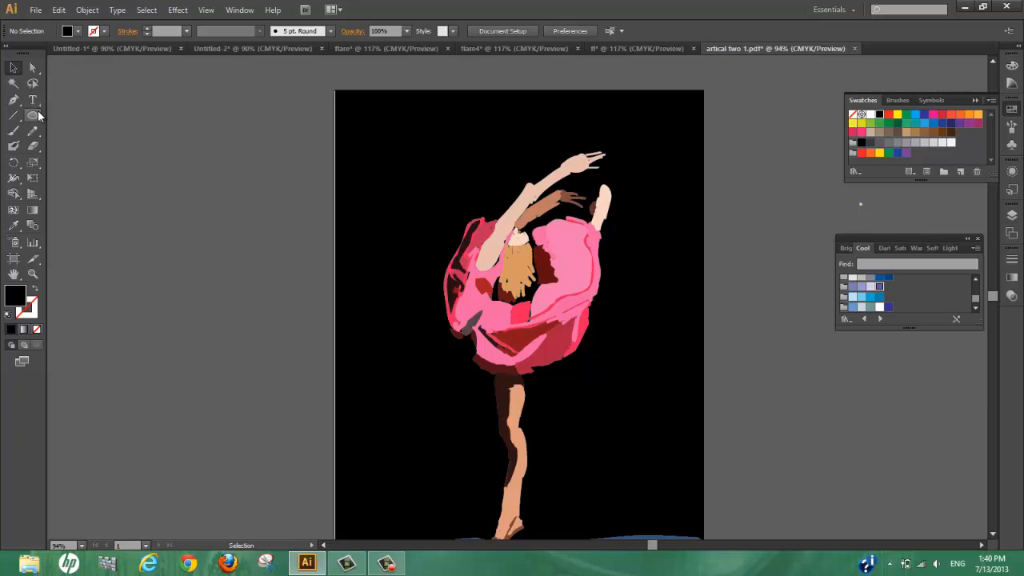
Step: Open the Ellipse Tool flyout listing the Rectangle, Star and Flare tools
{"action": "left_click", "coordinate": [32, 116]}
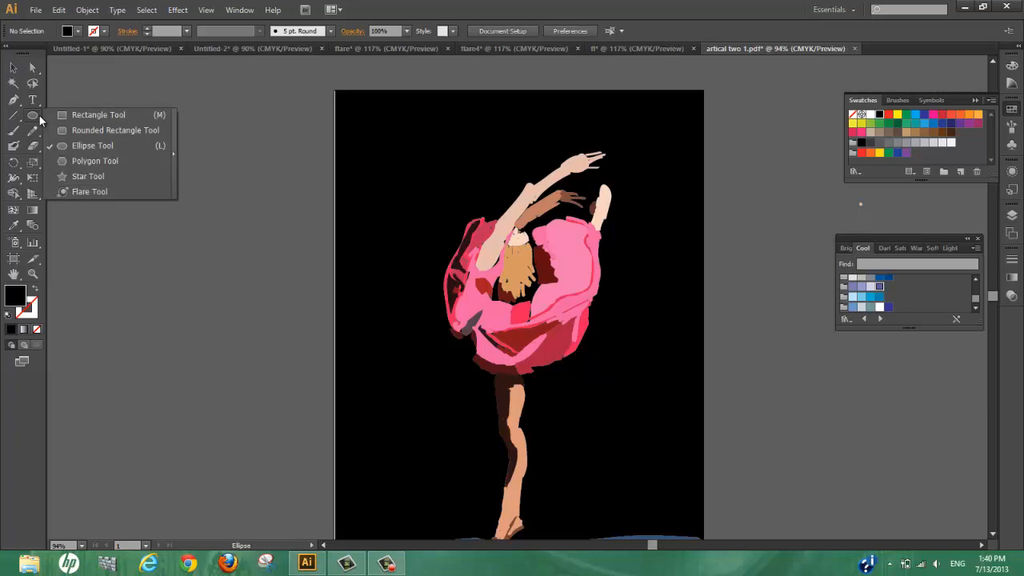
{"action": "mouse_move", "coordinate": [91, 126]}
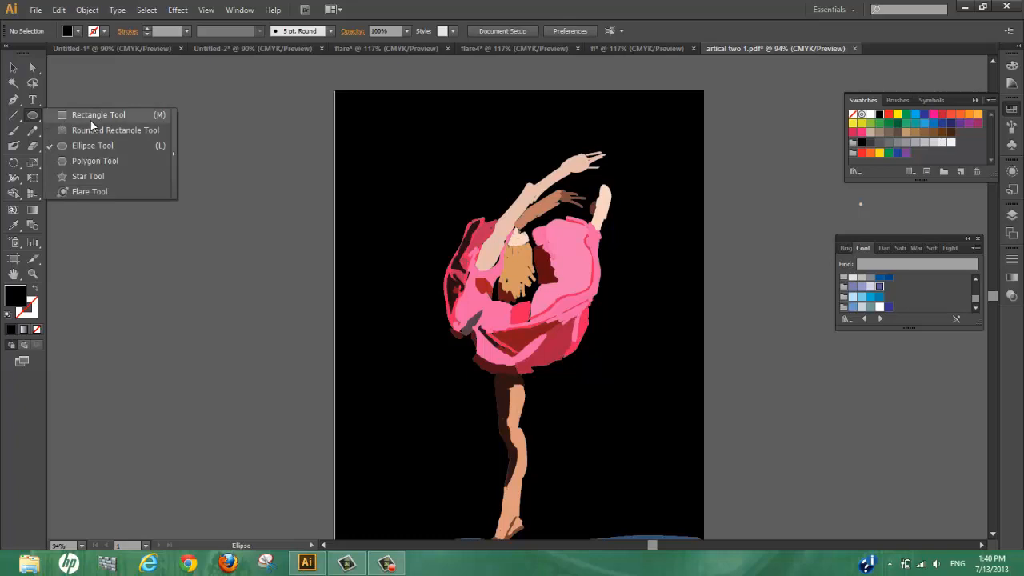
{"action": "mouse_move", "coordinate": [88, 176]}
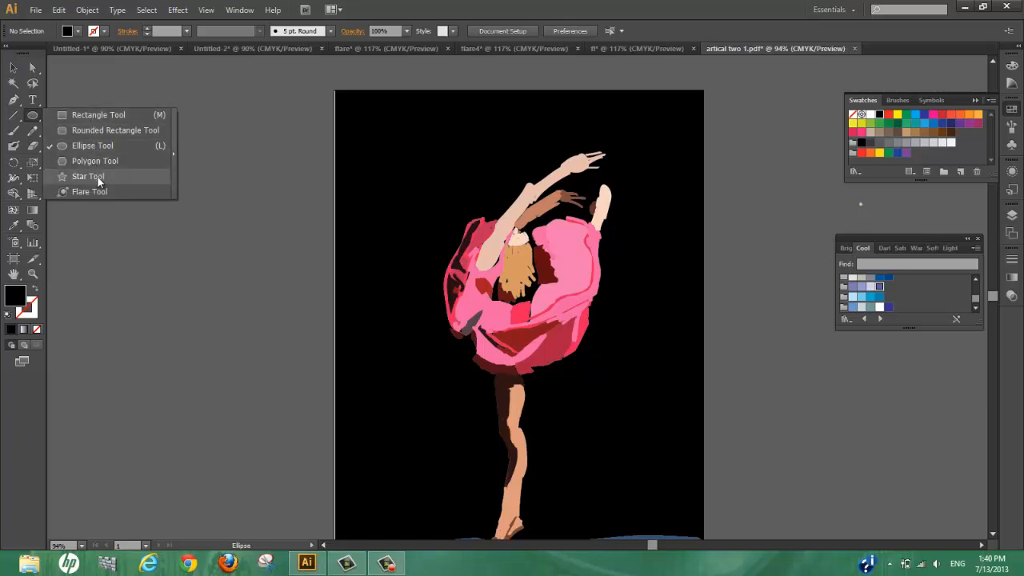
{"action": "mouse_move", "coordinate": [89, 192]}
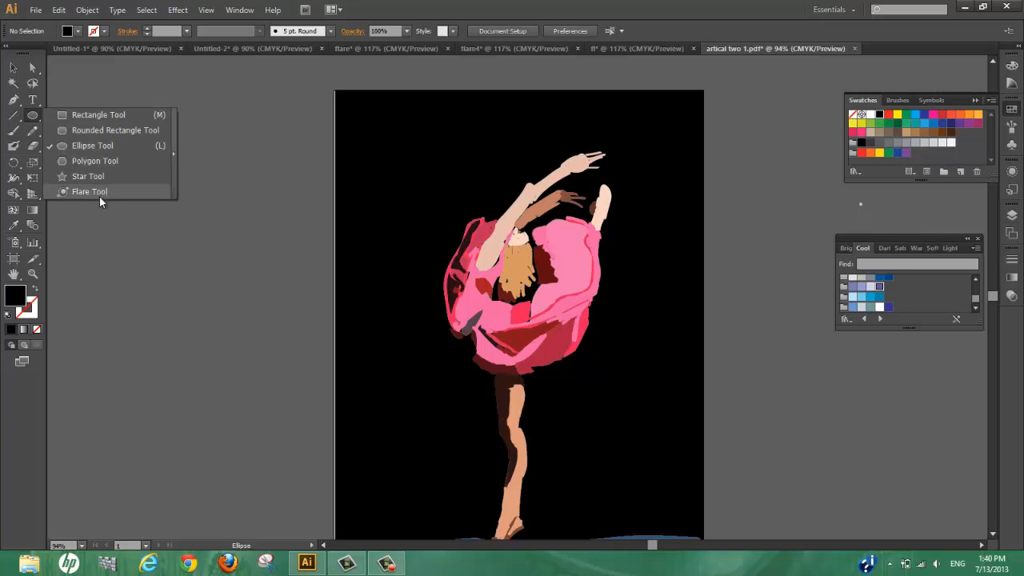
Step: Choose the Flare Tool and start a flare at the artboard's upper left
{"action": "left_click", "coordinate": [89, 191]}
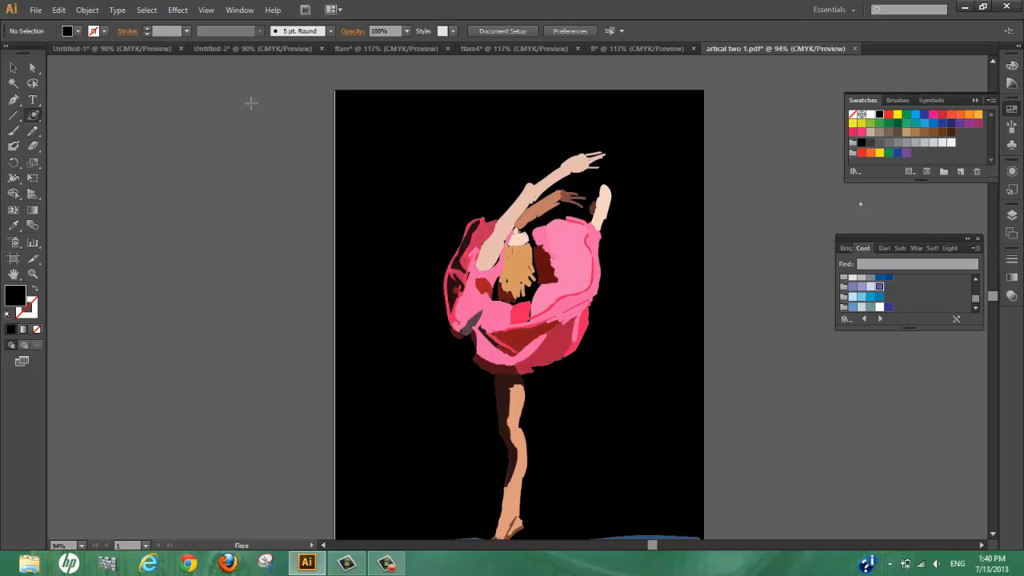
{"action": "mouse_move", "coordinate": [411, 101]}
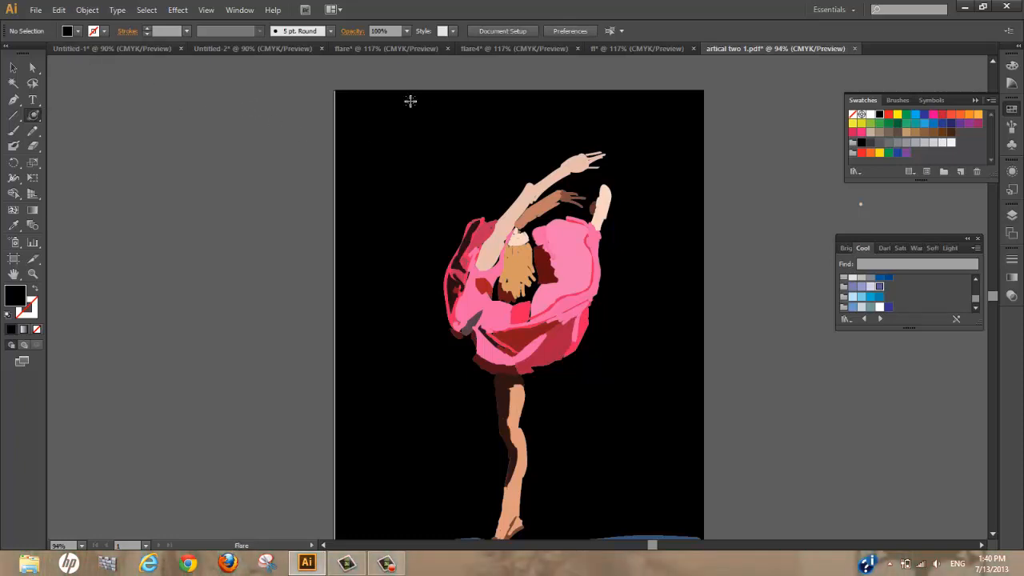
{"action": "mouse_move", "coordinate": [414, 103]}
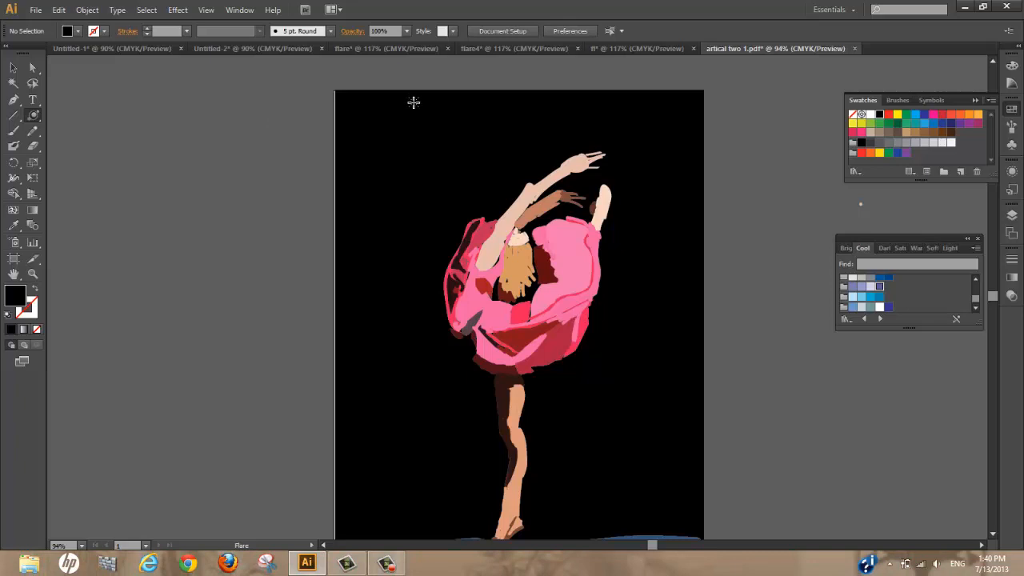
{"action": "mouse_move", "coordinate": [393, 152]}
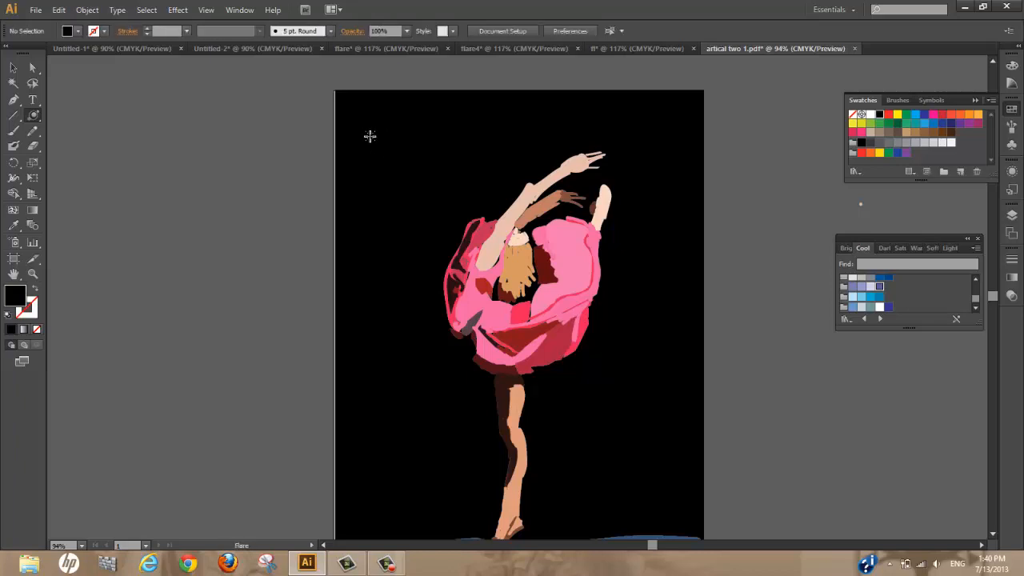
{"action": "left_click", "coordinate": [370, 135]}
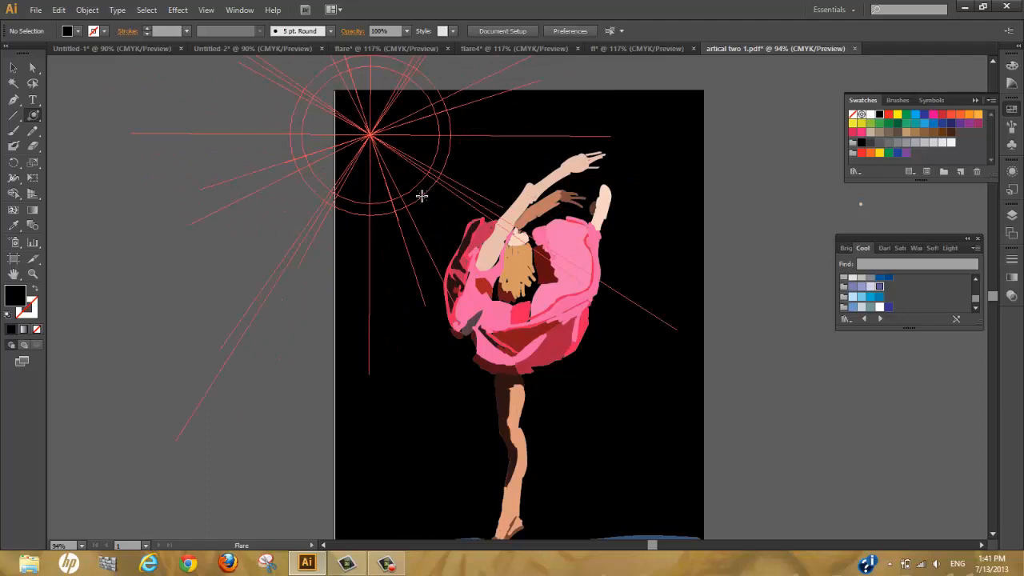
Step: Drag out the flare's glow and rings toward the lower right beside the raised arm
{"action": "left_click_drag", "start_coordinate": [368, 140], "coordinate": [516, 336]}
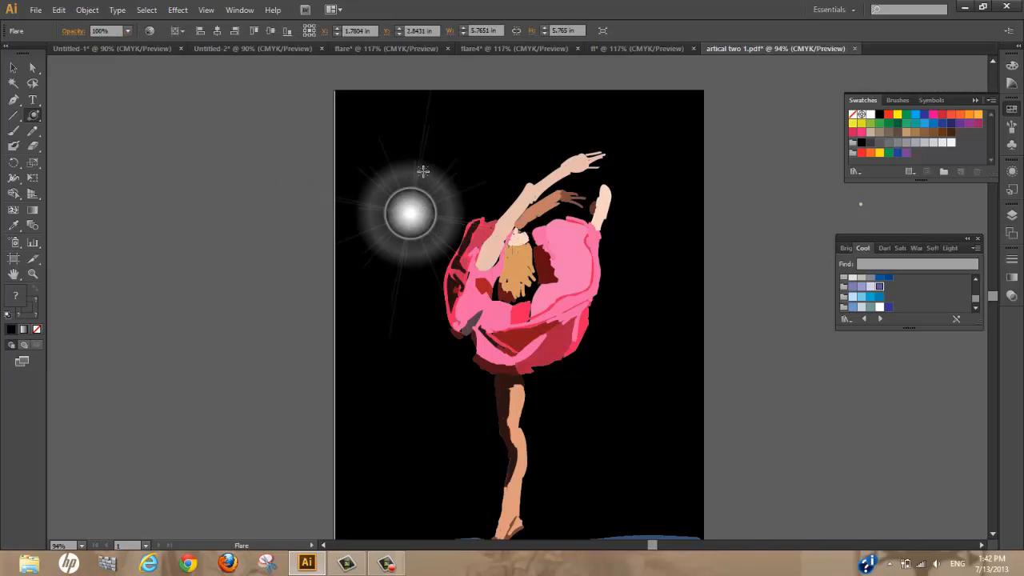
{"action": "mouse_move", "coordinate": [560, 361]}
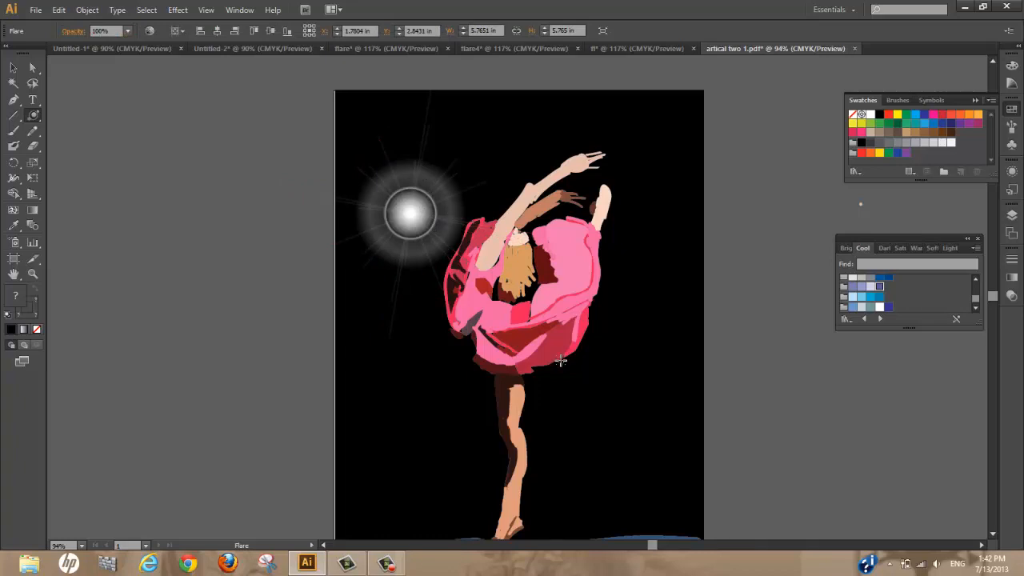
{"action": "mouse_move", "coordinate": [607, 416]}
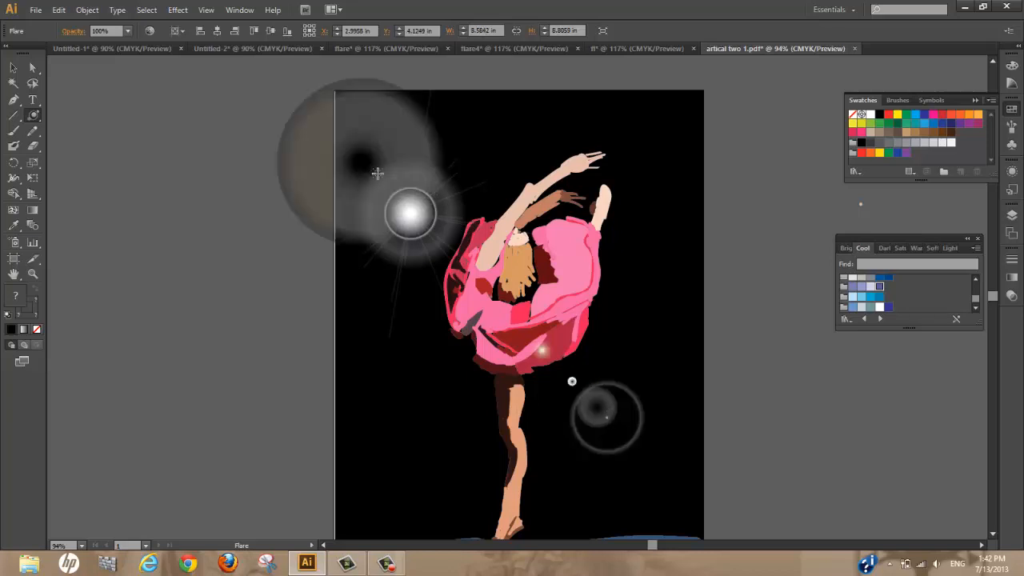
{"action": "mouse_move", "coordinate": [540, 375]}
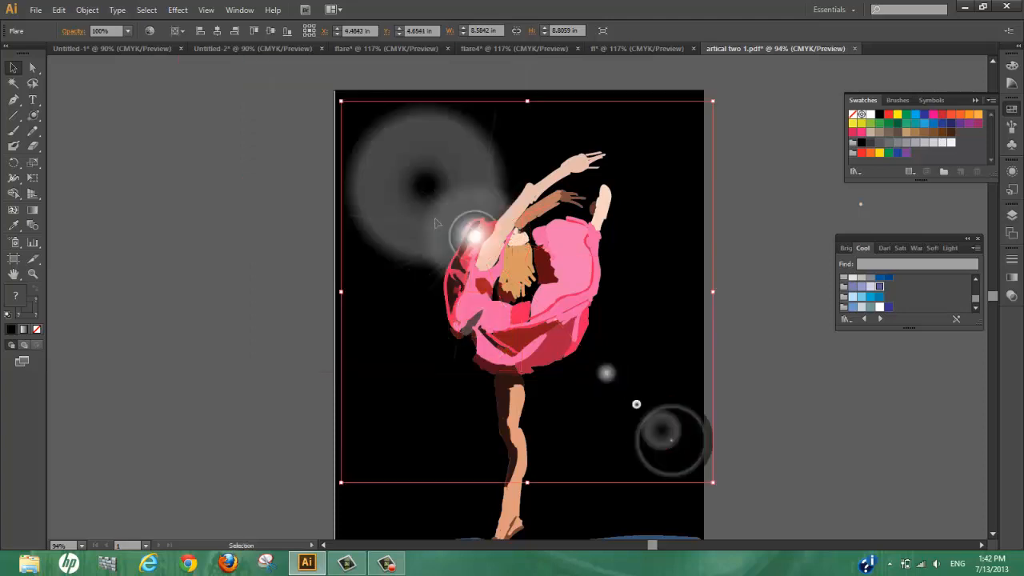
{"action": "mouse_move", "coordinate": [392, 133]}
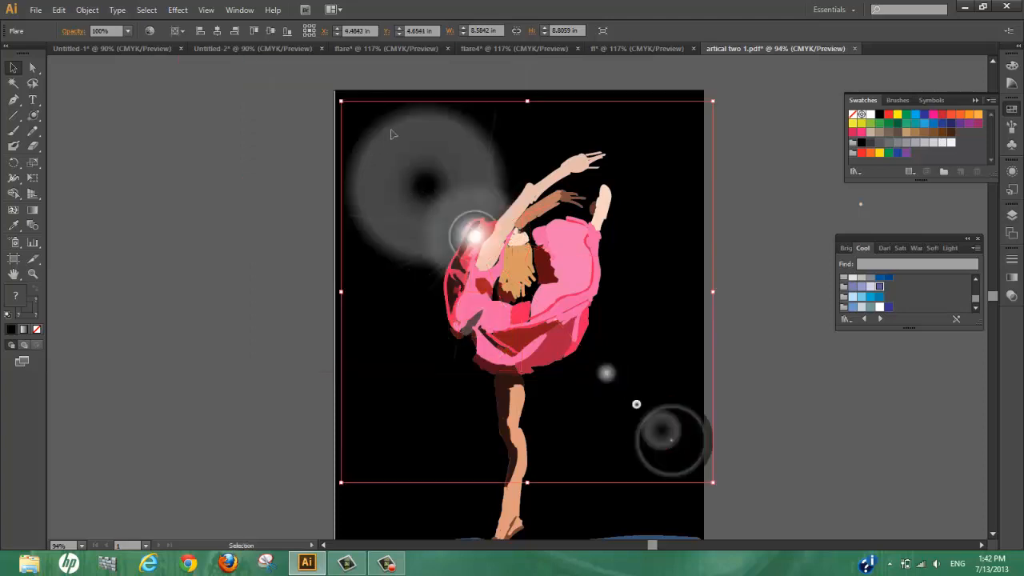
{"action": "mouse_move", "coordinate": [423, 176]}
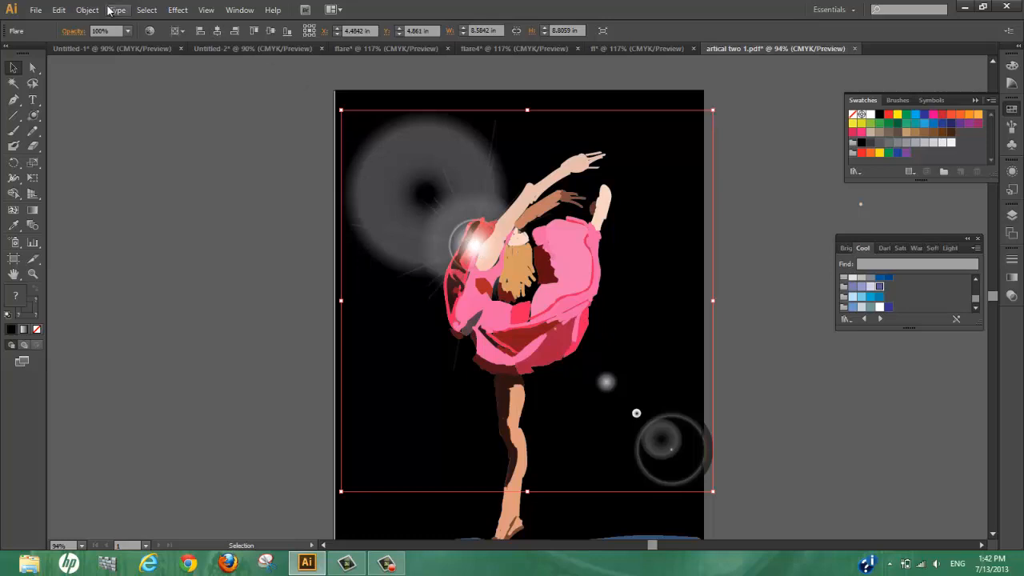
Step: Dim the flare to 50% opacity, then restore it to 100%
{"action": "left_click", "coordinate": [127, 31]}
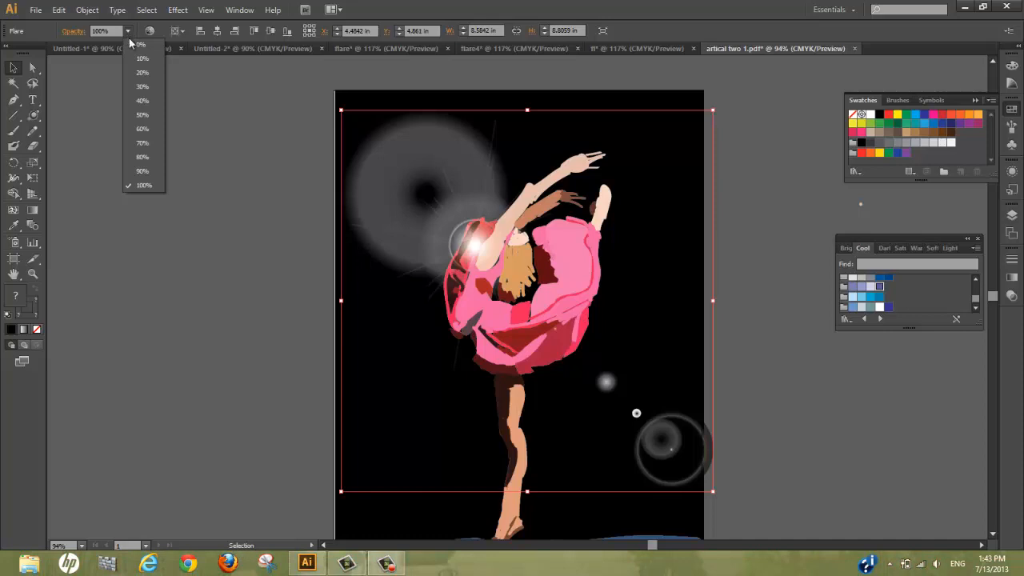
{"action": "left_click", "coordinate": [142, 115]}
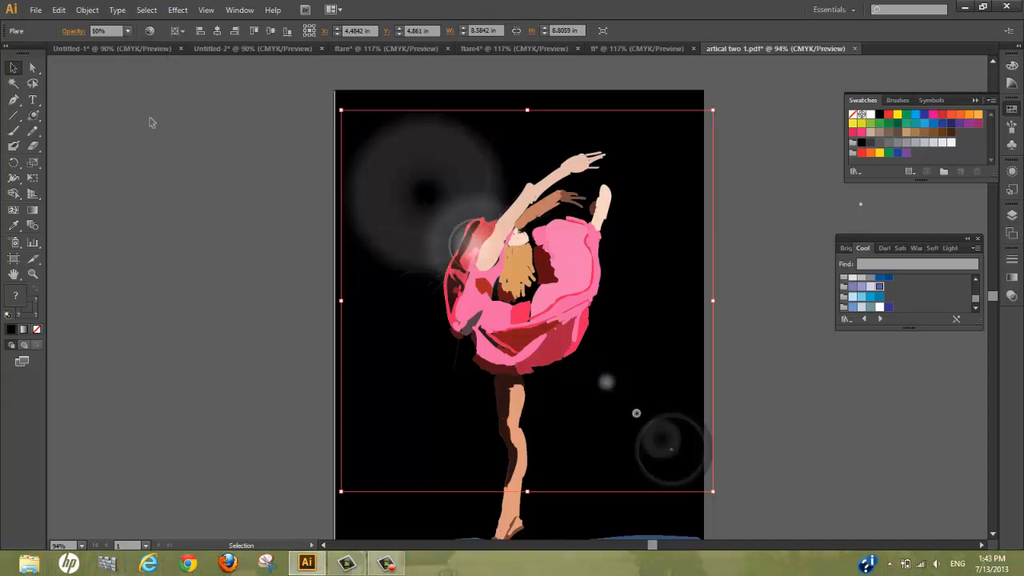
{"action": "mouse_move", "coordinate": [400, 180]}
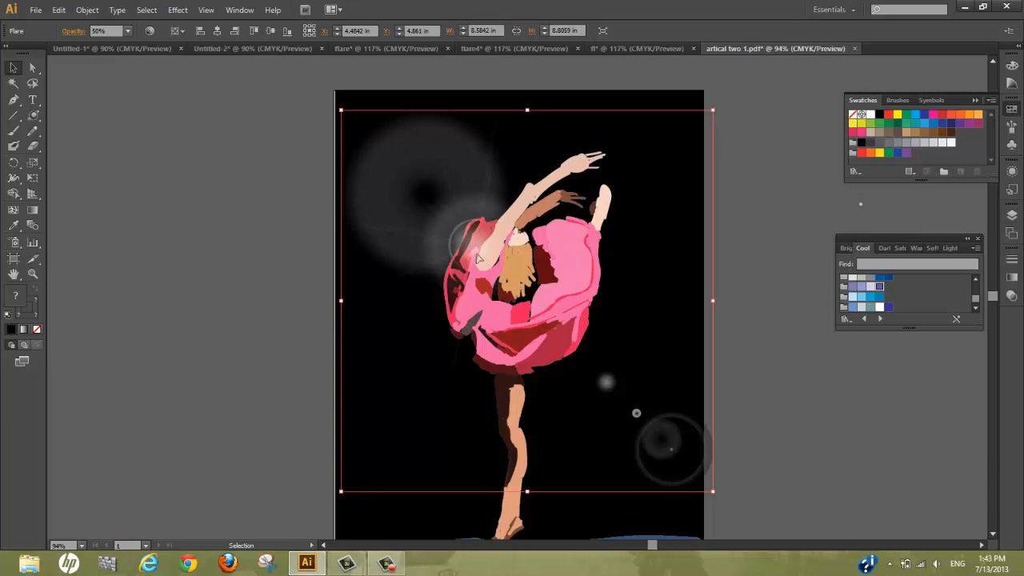
{"action": "mouse_move", "coordinate": [430, 226]}
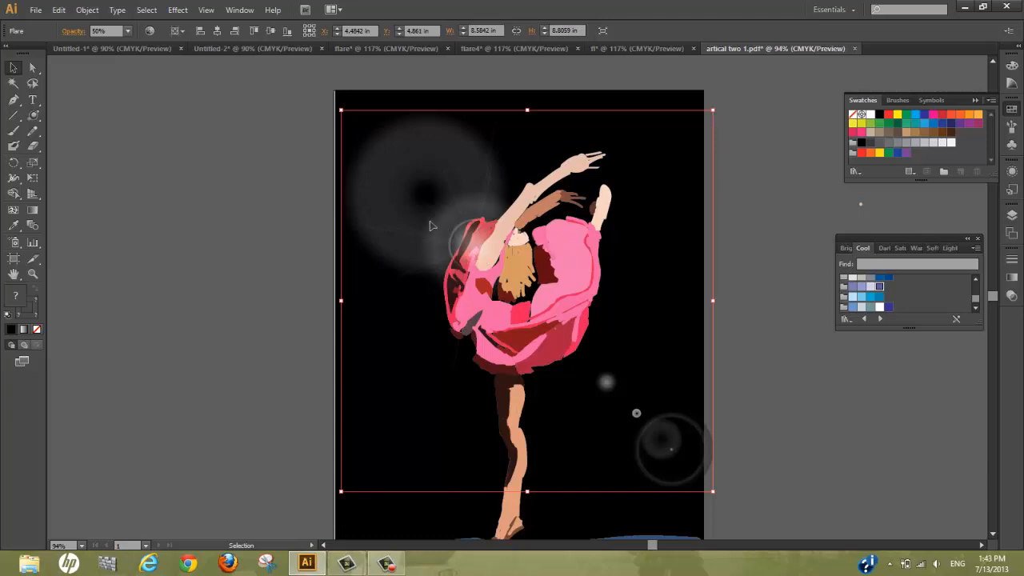
{"action": "mouse_move", "coordinate": [422, 224]}
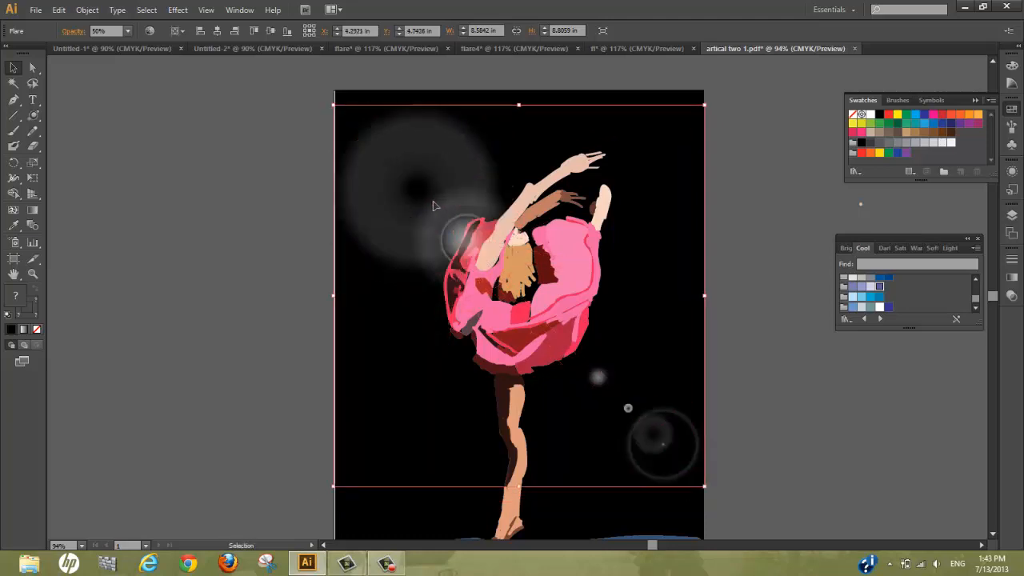
{"action": "left_click", "coordinate": [127, 31]}
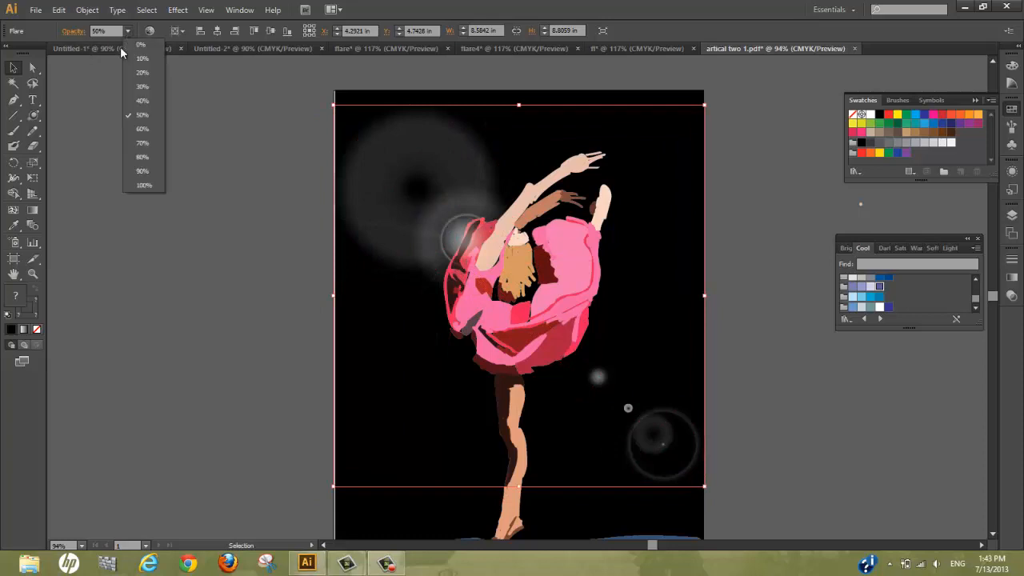
{"action": "left_click", "coordinate": [144, 185]}
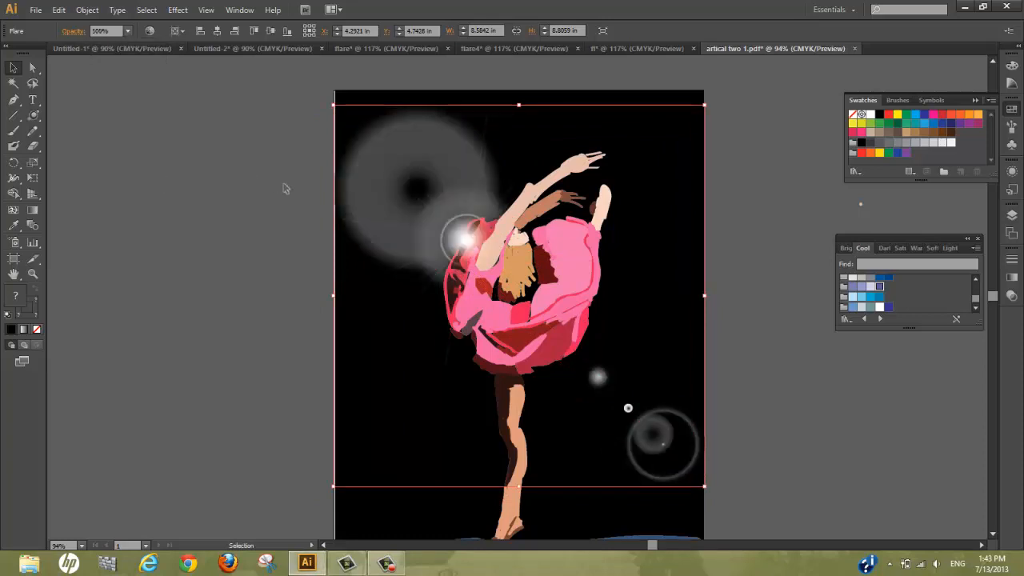
{"action": "mouse_move", "coordinate": [427, 167]}
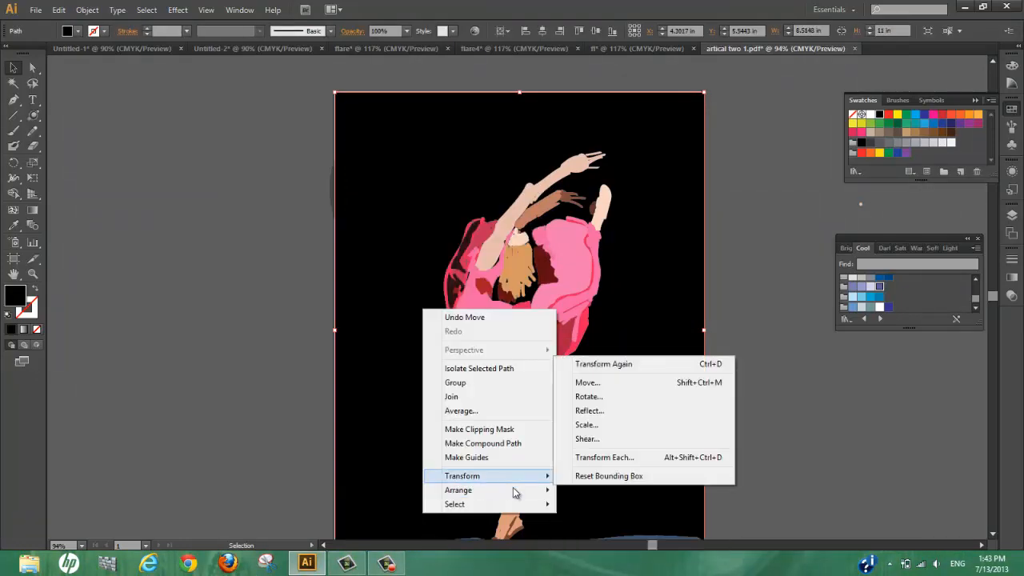
{"action": "mouse_move", "coordinate": [488, 490]}
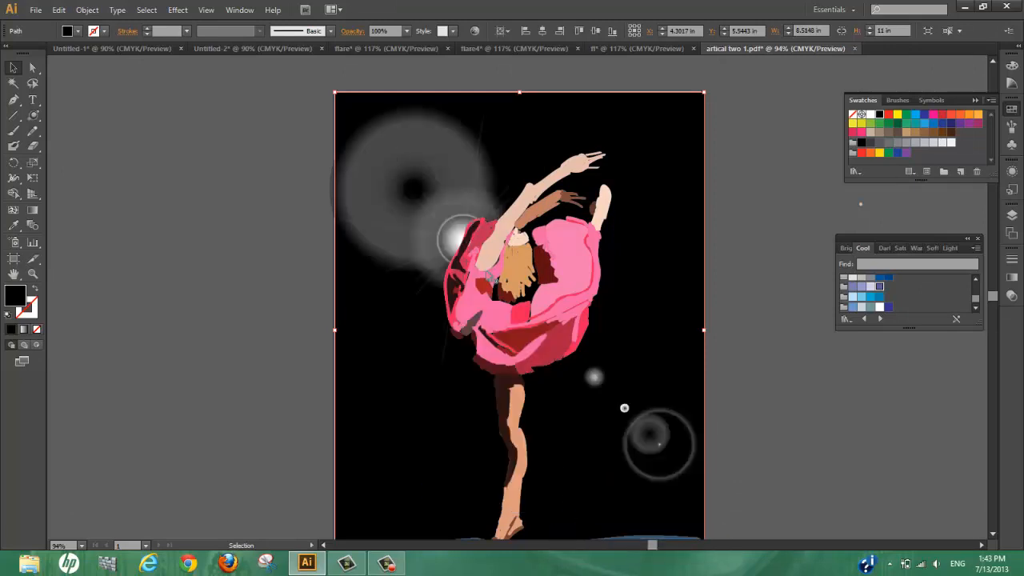
{"action": "mouse_move", "coordinate": [604, 391]}
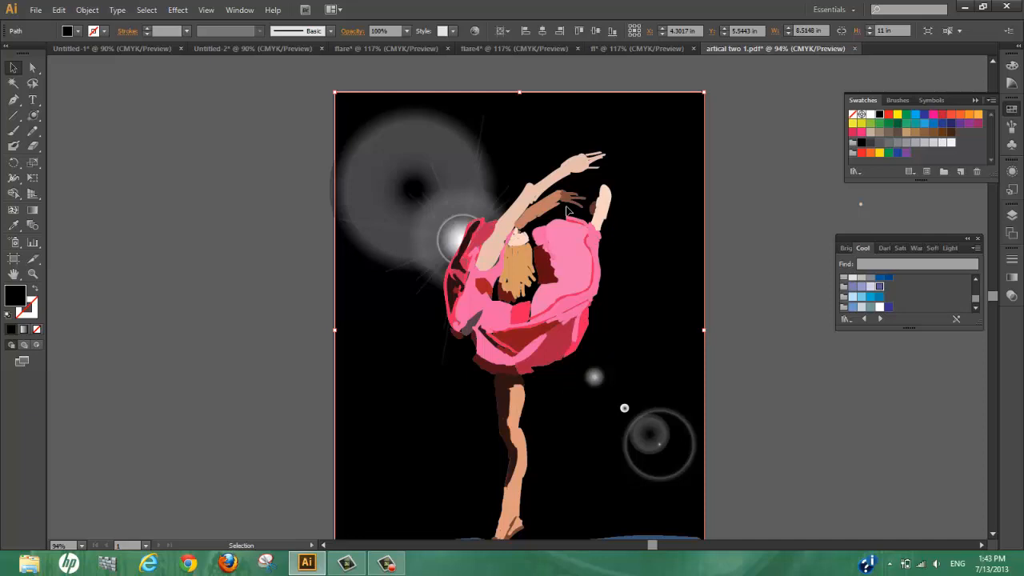
{"action": "mouse_move", "coordinate": [414, 112]}
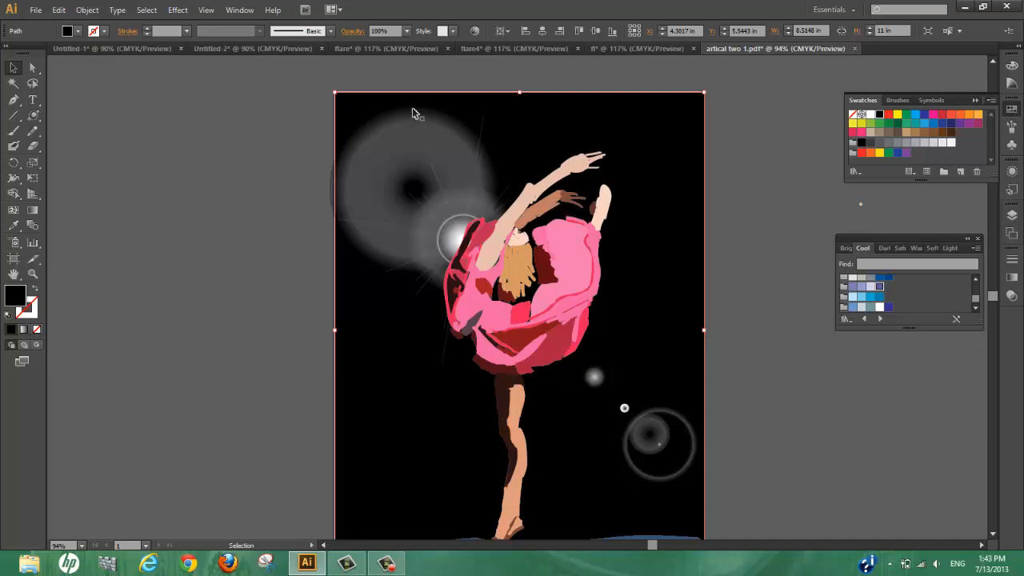
{"action": "mouse_move", "coordinate": [254, 55]}
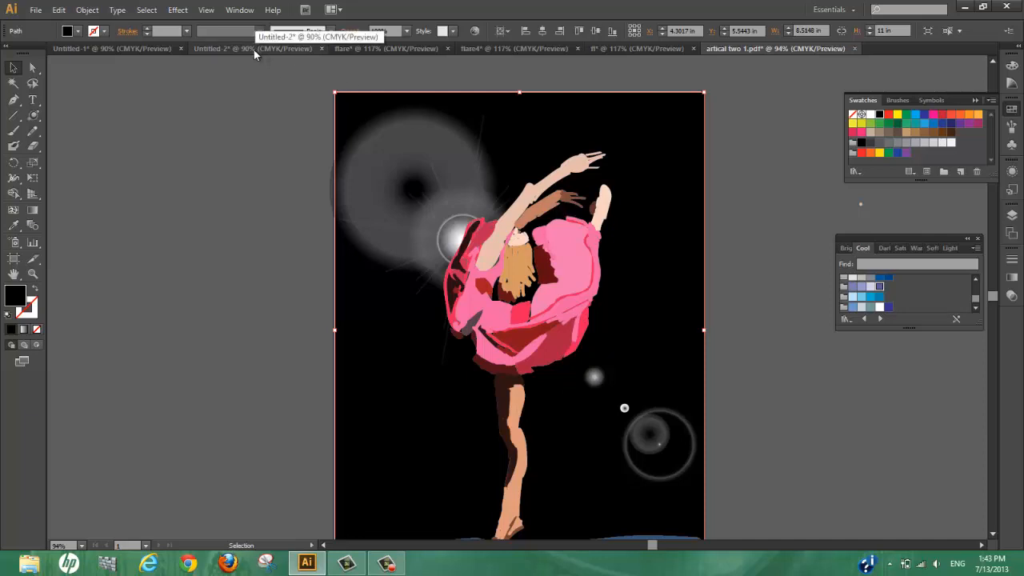
Step: Cycle through the Untitled-2, flare, flare4 and fl documents, ending on the plain blue one
{"action": "left_click", "coordinate": [252, 48]}
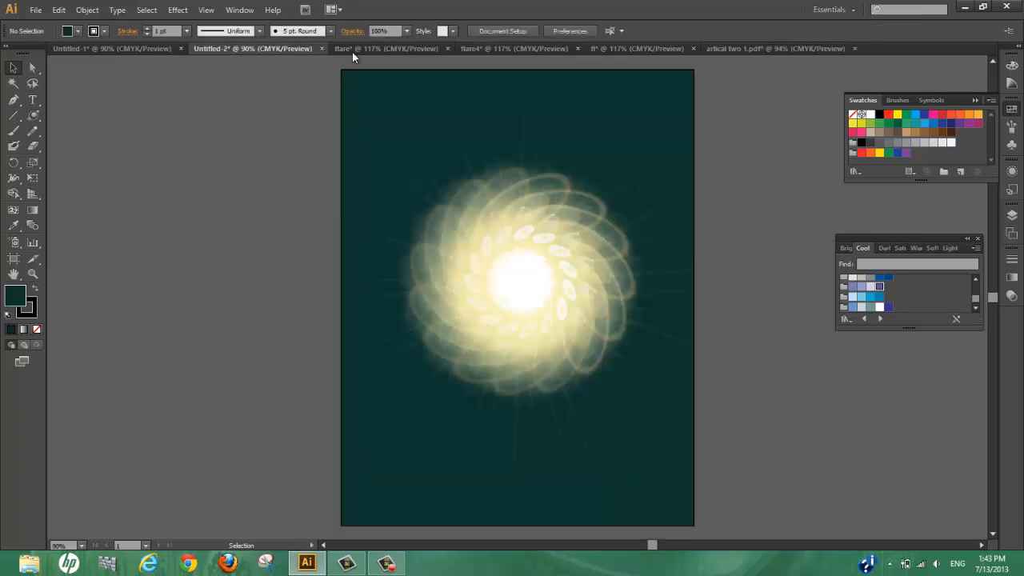
{"action": "left_click", "coordinate": [387, 48]}
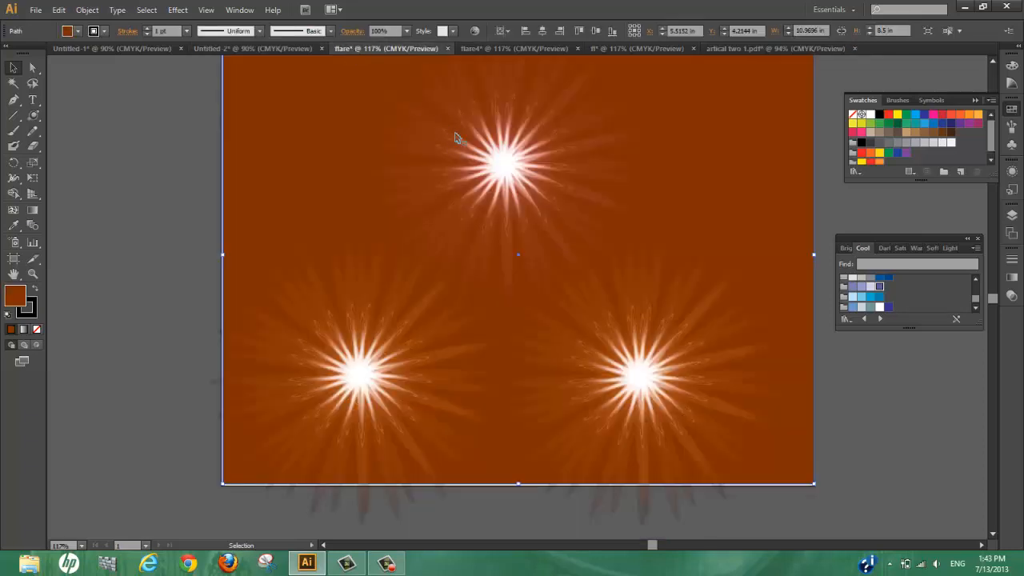
{"action": "left_click", "coordinate": [512, 48]}
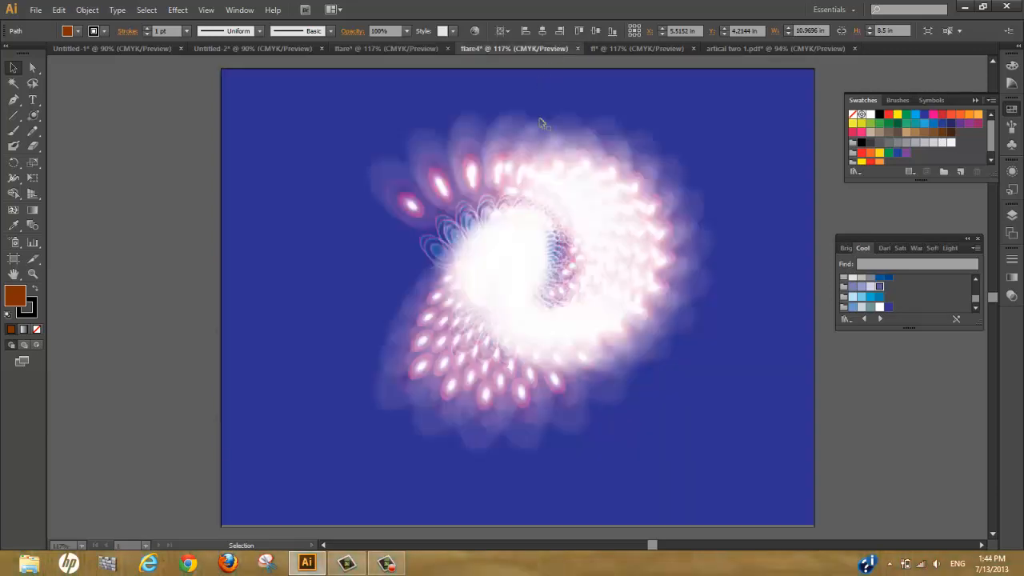
{"action": "left_click", "coordinate": [636, 48]}
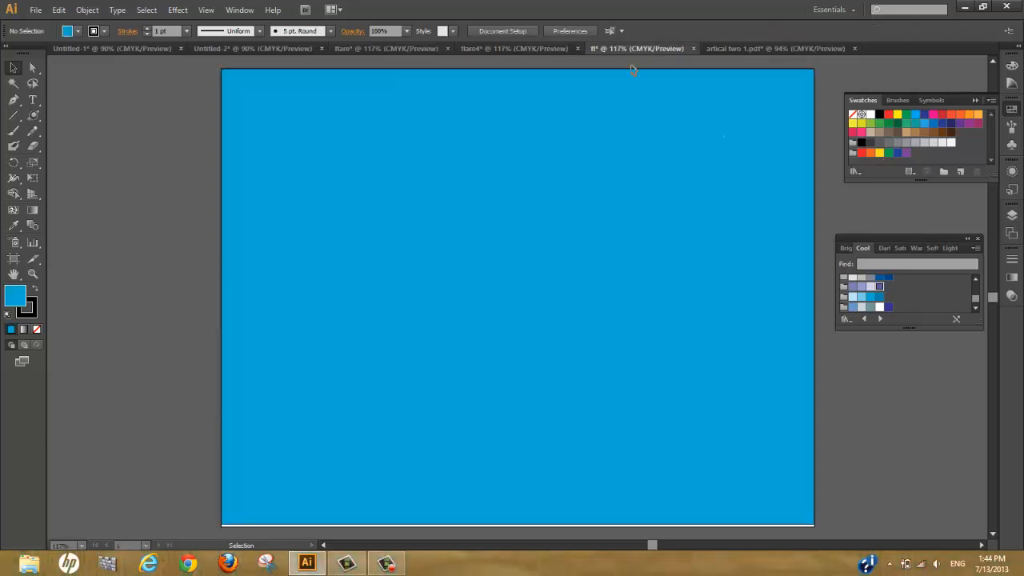
{"action": "mouse_move", "coordinate": [784, 81]}
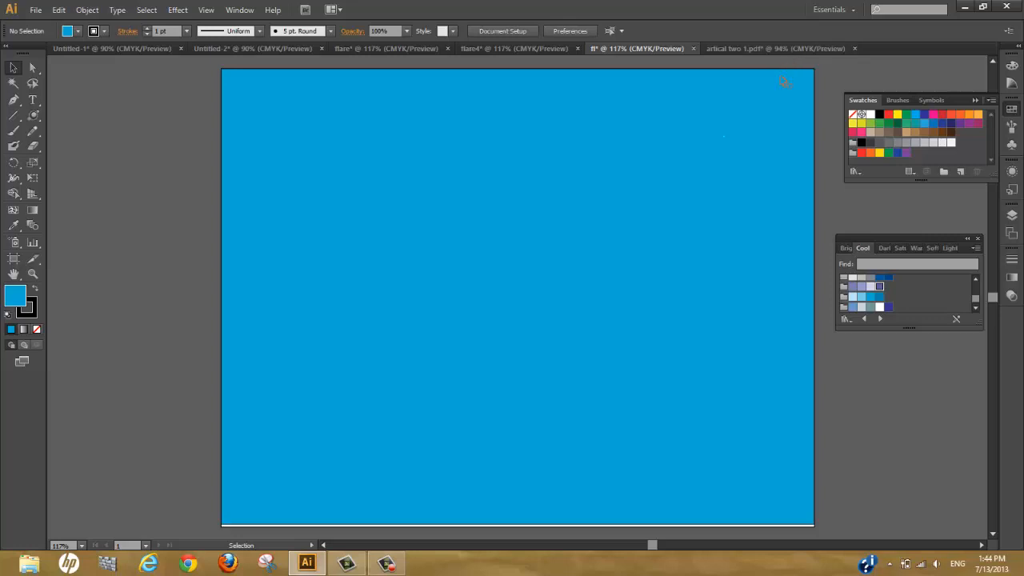
{"action": "mouse_move", "coordinate": [841, 141]}
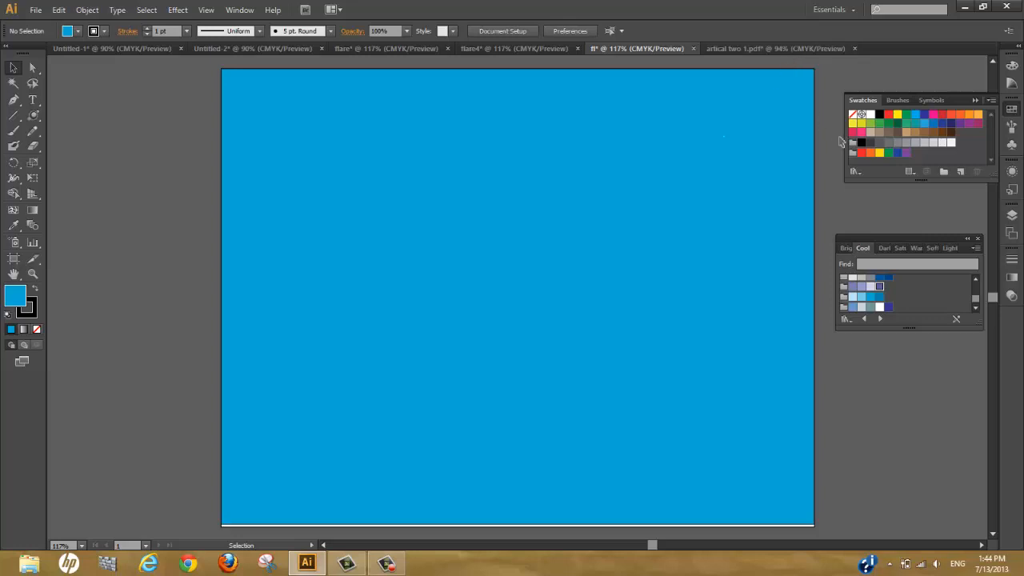
Step: Browse the bright, saturated, warm and light swatch groups, then pick dark blue from Cool
{"action": "left_click", "coordinate": [850, 248]}
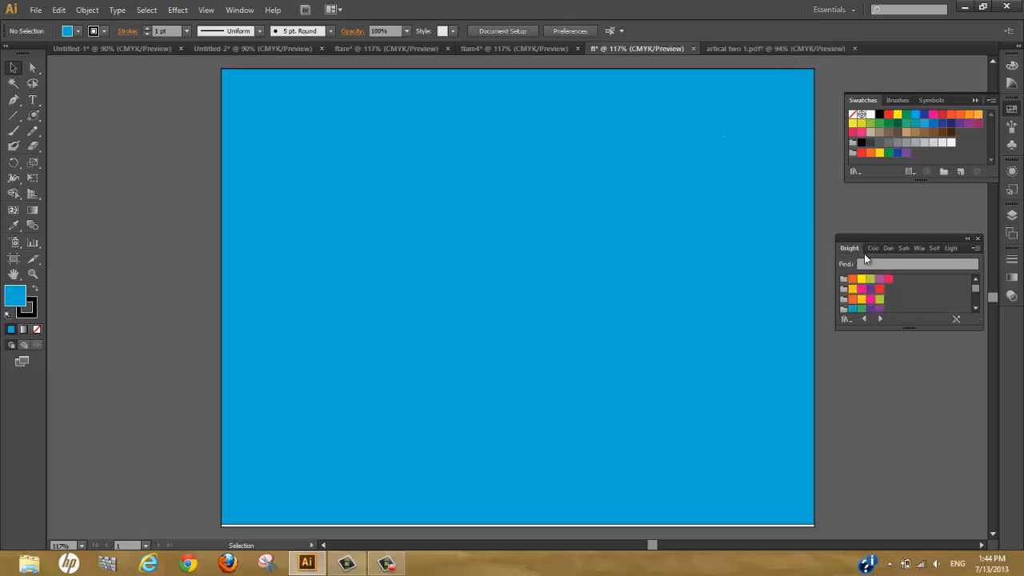
{"action": "left_click", "coordinate": [894, 248]}
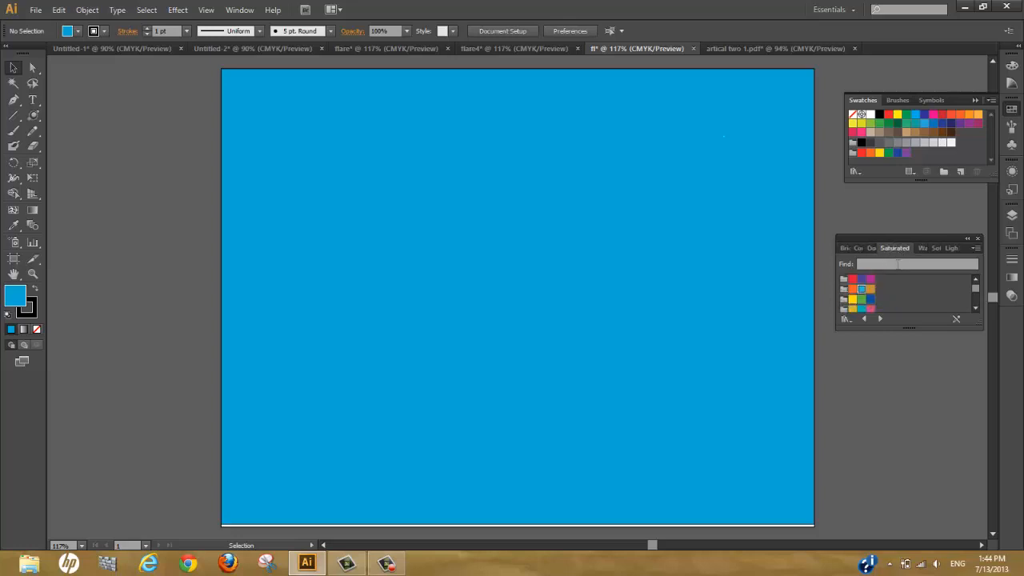
{"action": "left_click", "coordinate": [911, 248]}
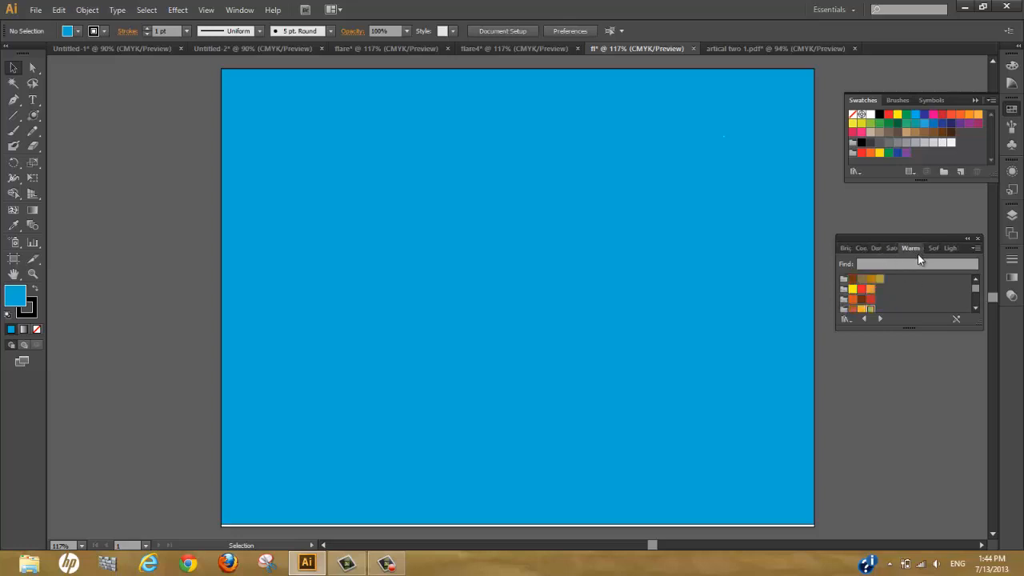
{"action": "left_click", "coordinate": [944, 248]}
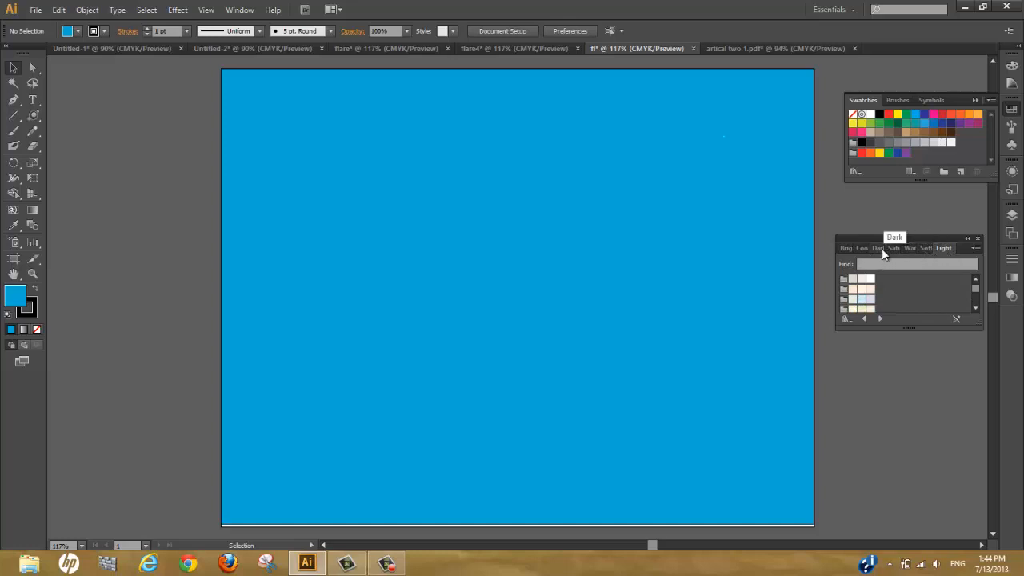
{"action": "left_click", "coordinate": [863, 248]}
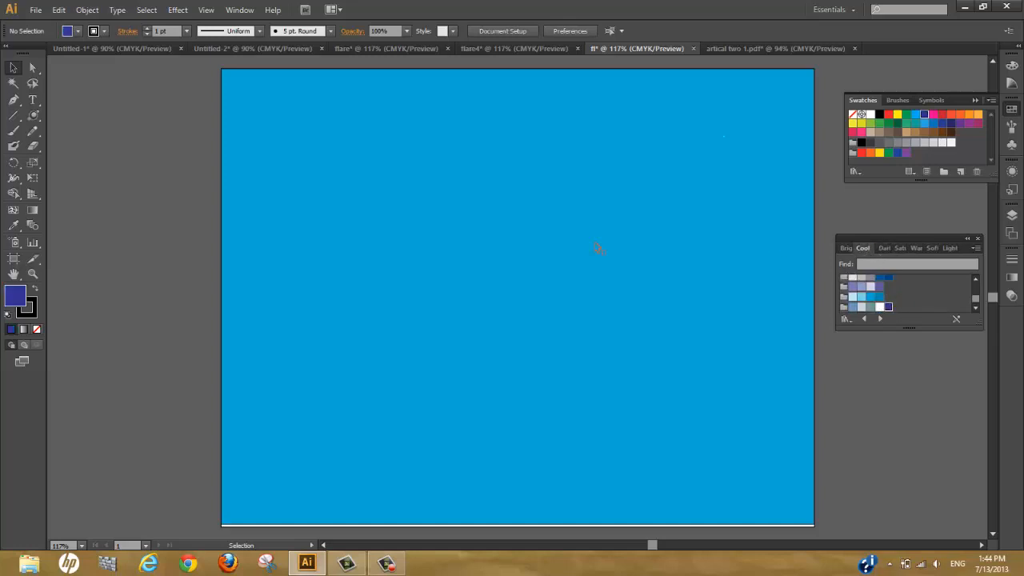
{"action": "mouse_move", "coordinate": [228, 128]}
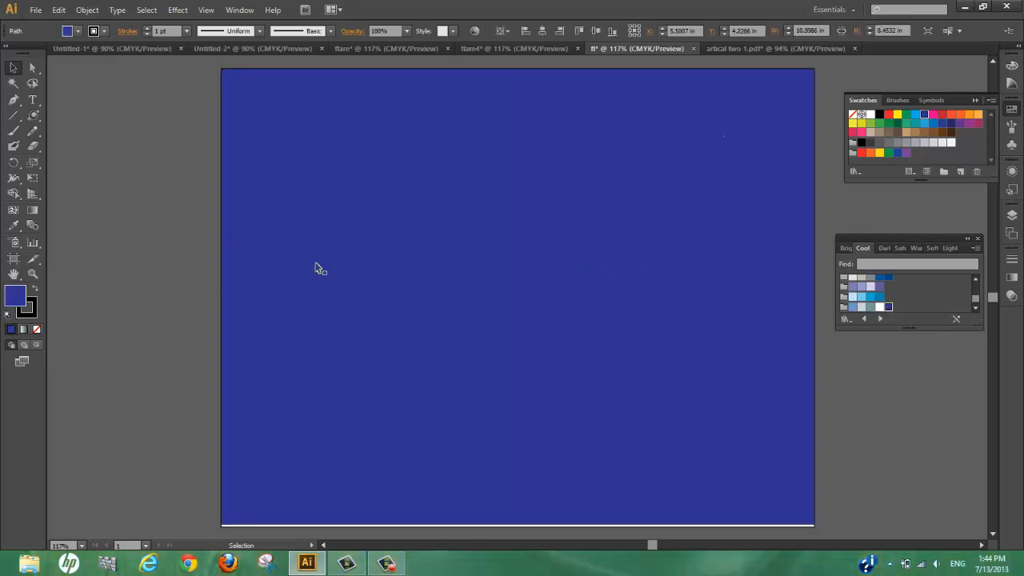
Step: Draw a tall, narrow pink-and-white flare at the centre of the indigo artboard
{"action": "left_click", "coordinate": [33, 116]}
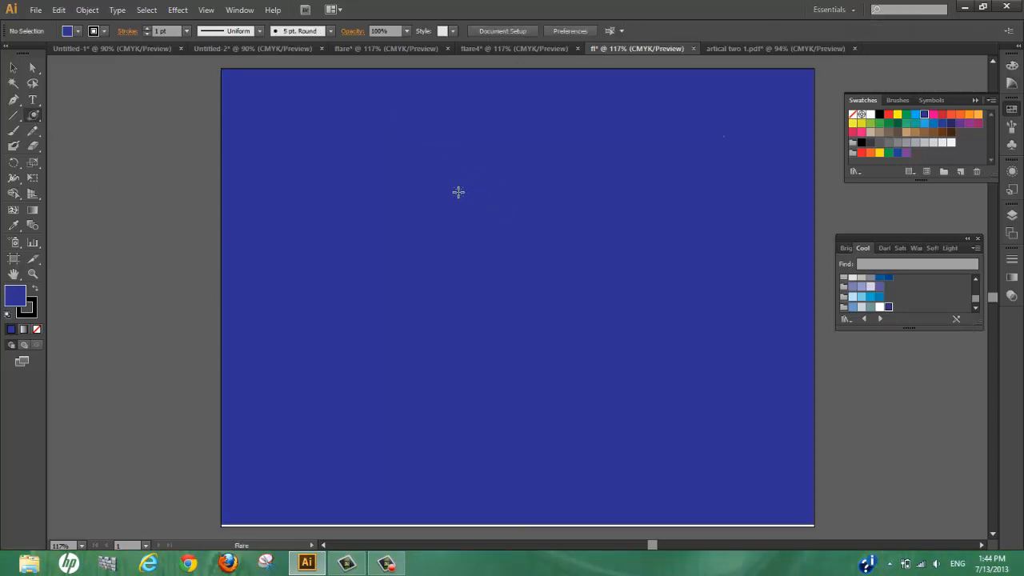
{"action": "left_click_drag", "start_coordinate": [458, 192], "coordinate": [498, 245]}
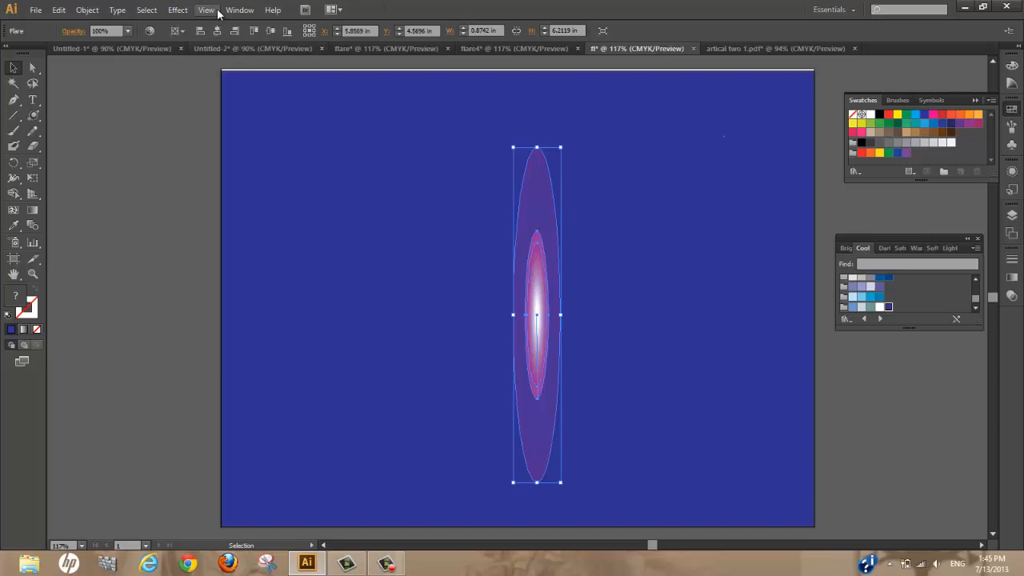
Step: Open the Effect > Distort & Transform submenu for the selected flare
{"action": "left_click", "coordinate": [177, 10]}
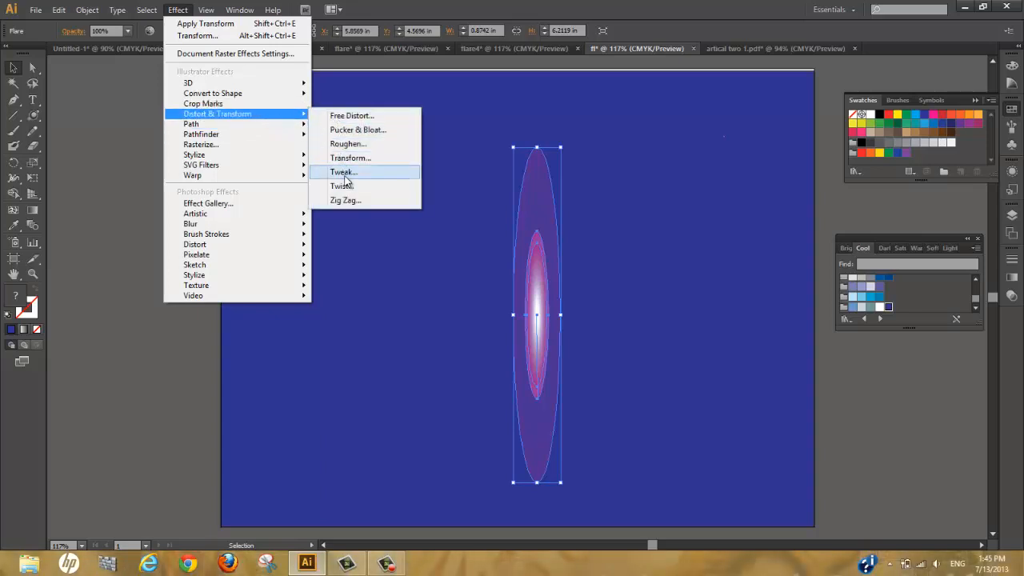
{"action": "mouse_move", "coordinate": [192, 175]}
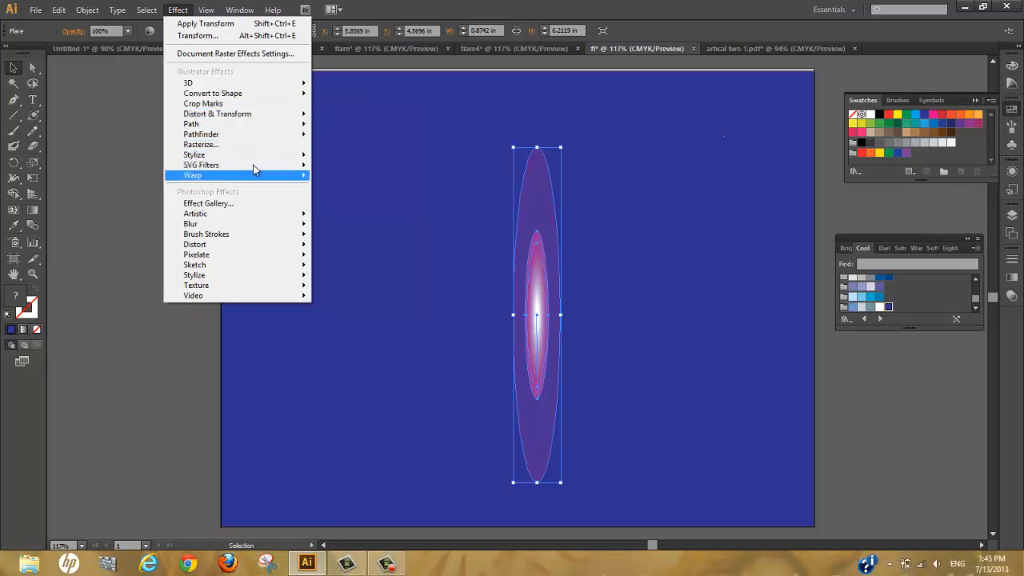
{"action": "mouse_move", "coordinate": [218, 113]}
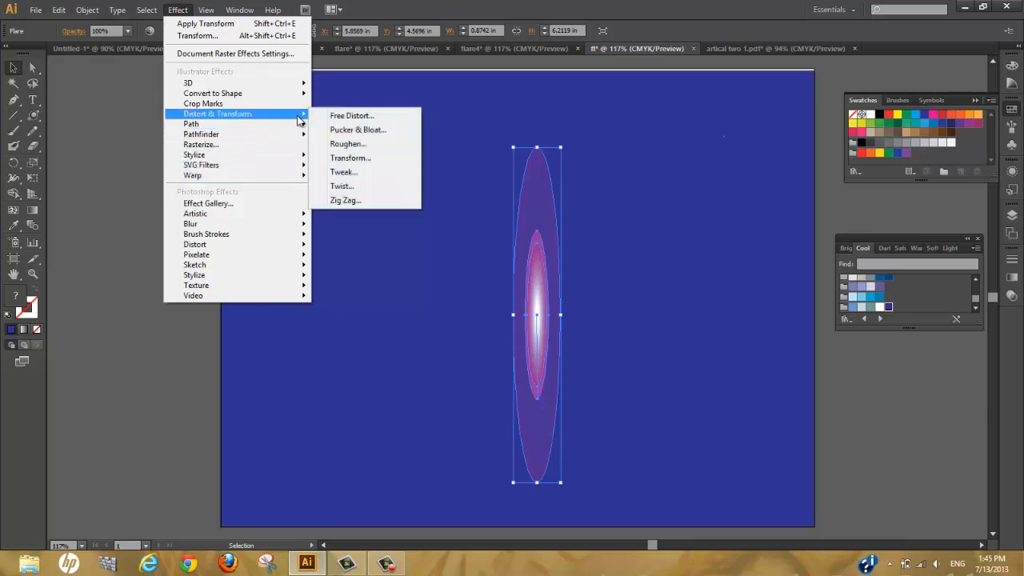
Step: Apply a Transform effect: rotate 31°, move 0.1806 in and -0.1944 in, 30 copies
{"action": "left_click", "coordinate": [349, 158]}
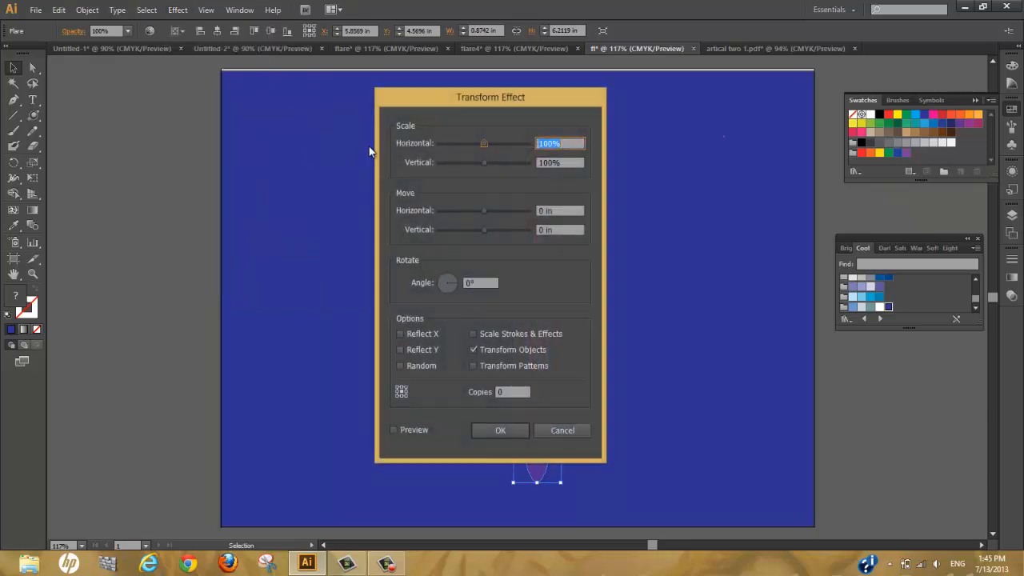
{"action": "mouse_move", "coordinate": [502, 216]}
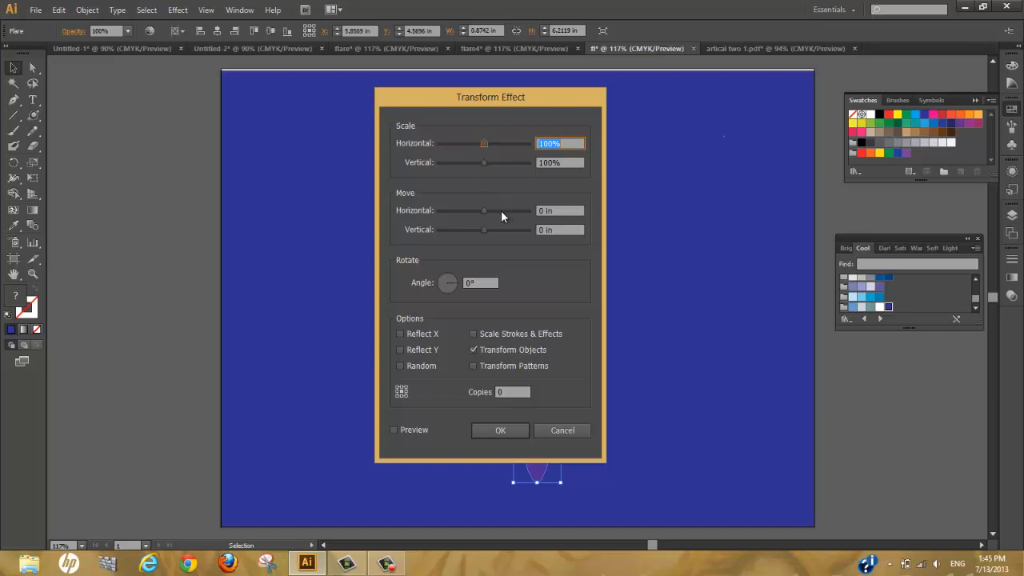
{"action": "mouse_move", "coordinate": [454, 286]}
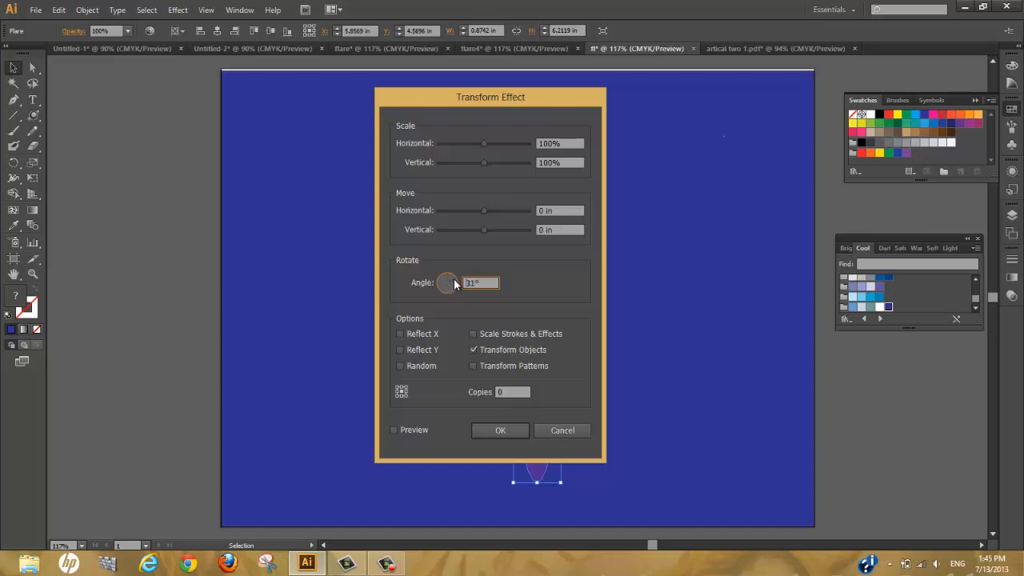
{"action": "mouse_move", "coordinate": [495, 216]}
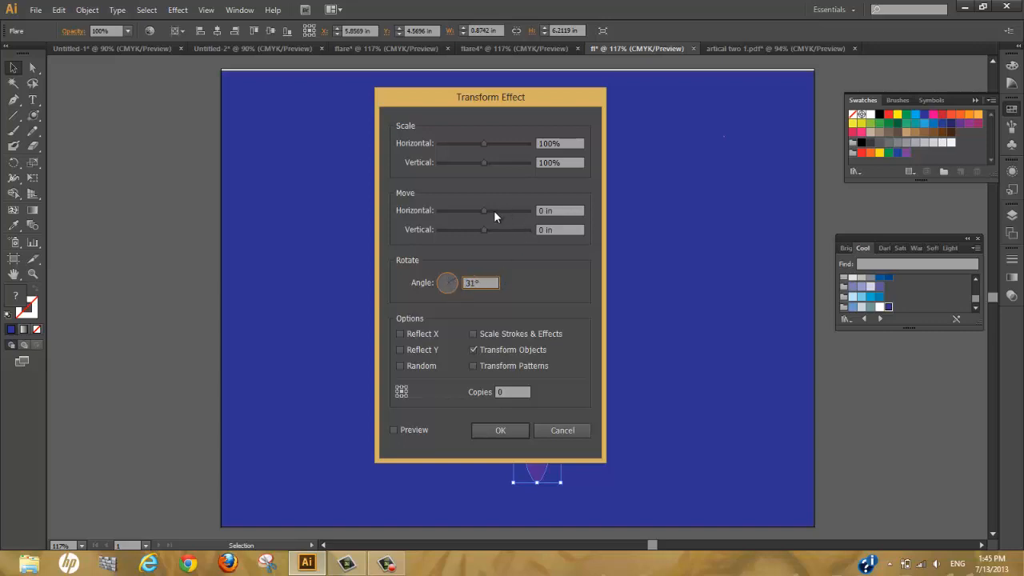
{"action": "left_click_drag", "start_coordinate": [483, 210], "coordinate": [489, 210]}
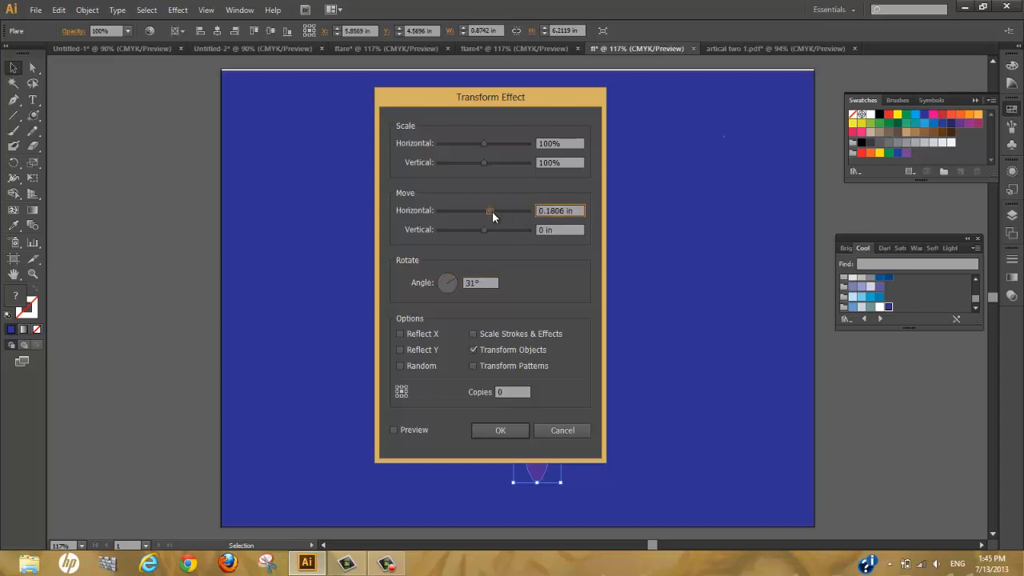
{"action": "left_click_drag", "start_coordinate": [483, 229], "coordinate": [478, 229]}
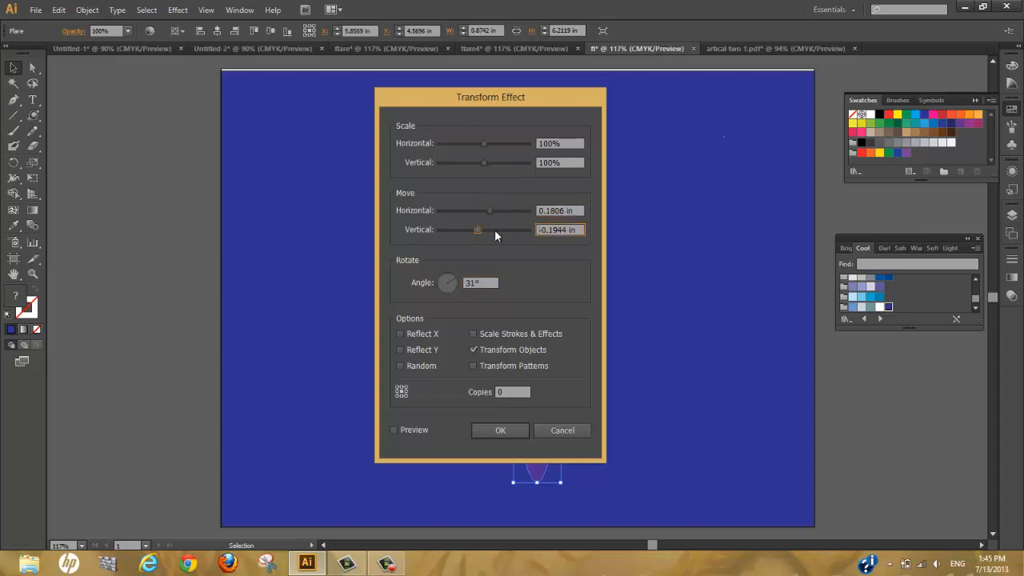
{"action": "left_click", "coordinate": [511, 392]}
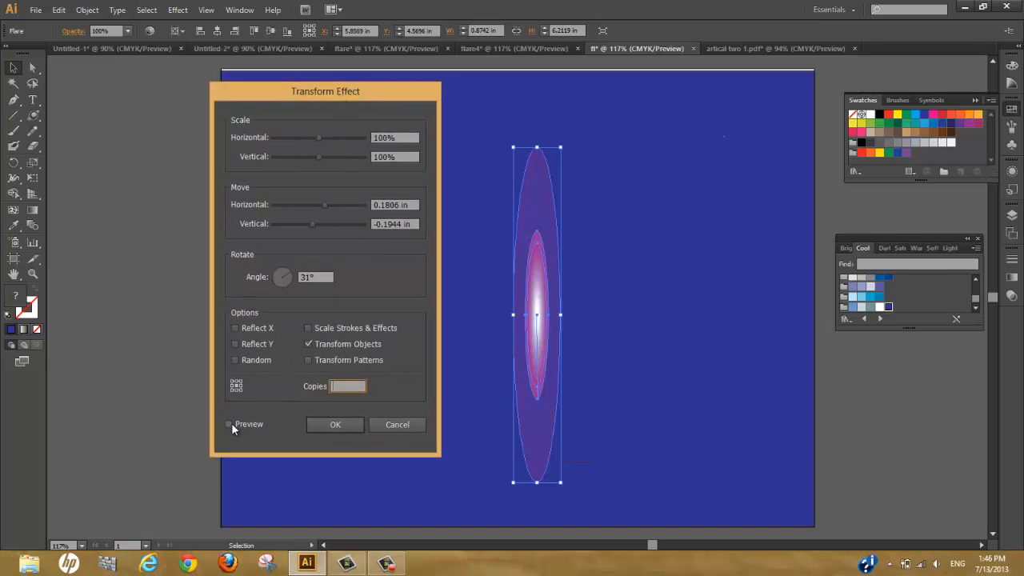
{"action": "left_click", "coordinate": [229, 424]}
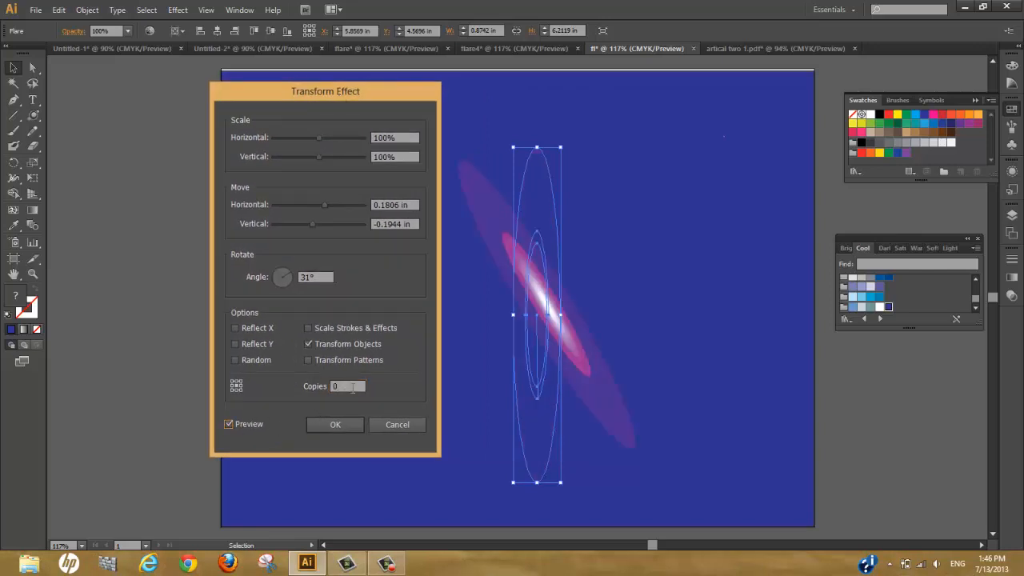
{"action": "triple_click", "coordinate": [347, 386]}
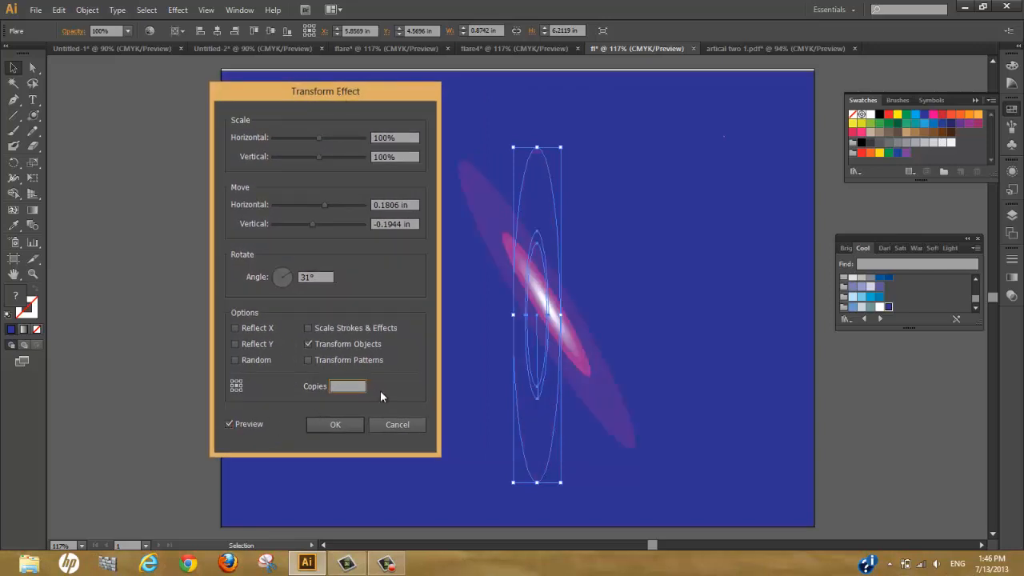
{"action": "type", "text": "20"}
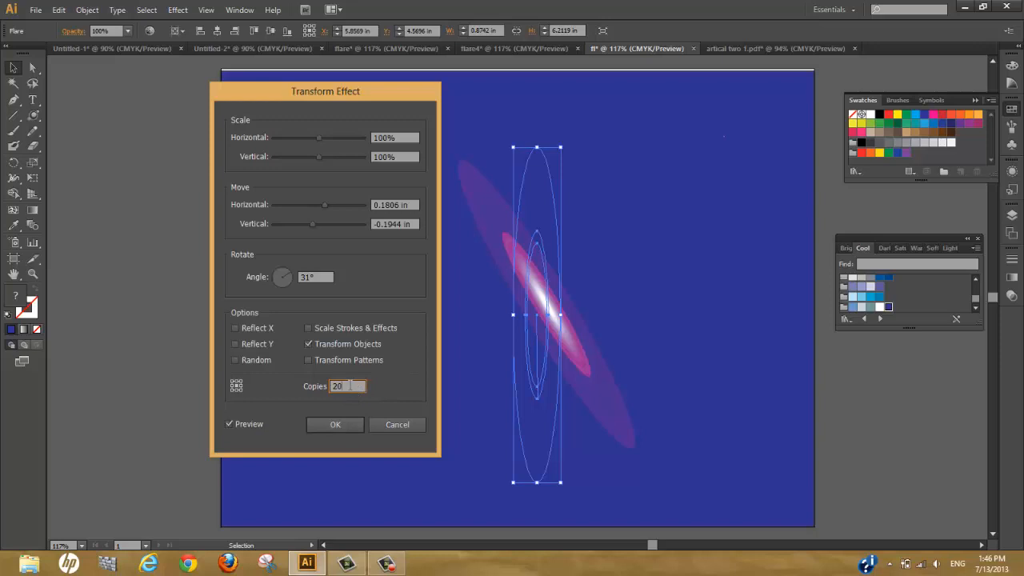
{"action": "mouse_move", "coordinate": [352, 382]}
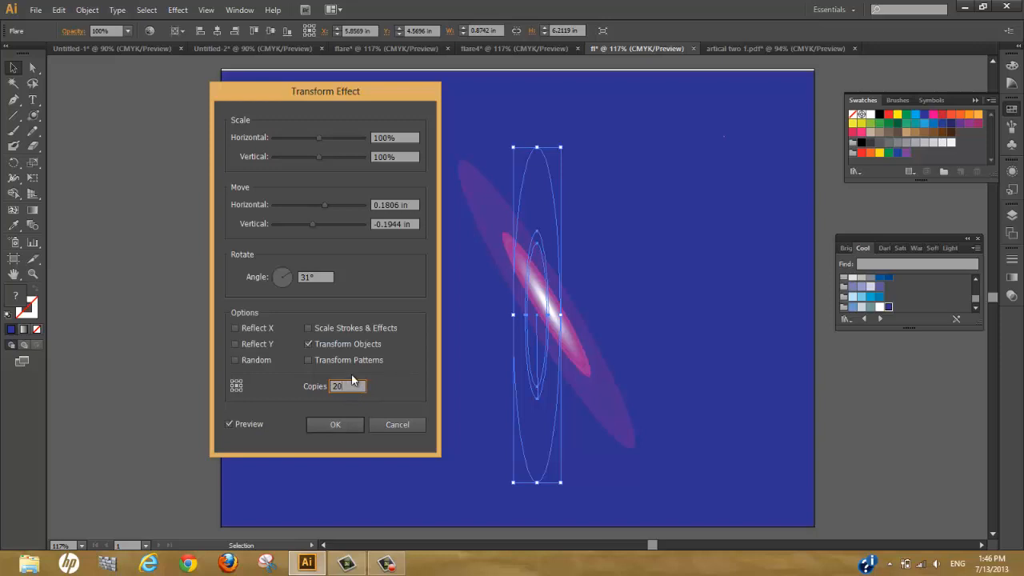
{"action": "triple_click", "coordinate": [347, 386]}
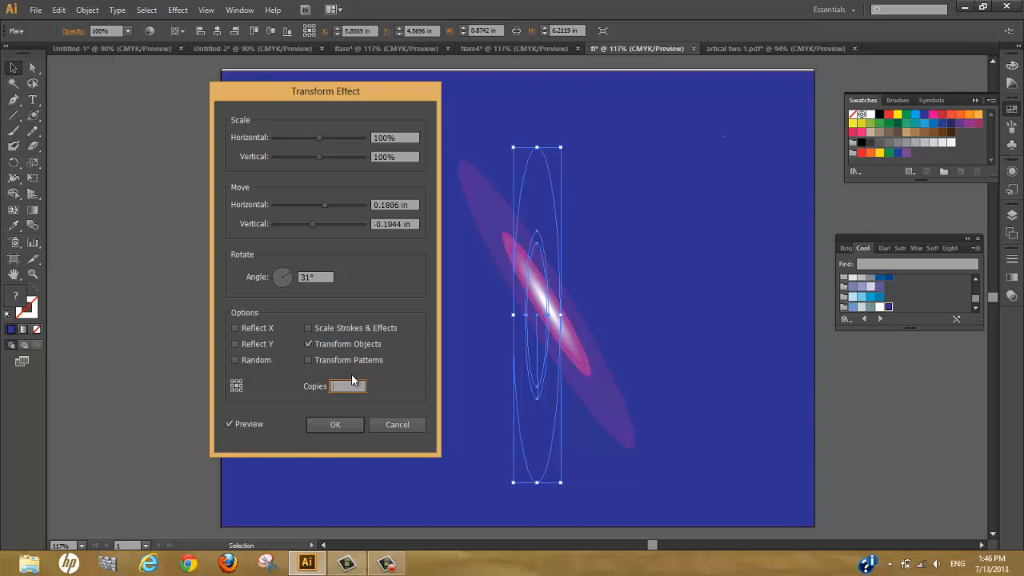
{"action": "type", "text": "30"}
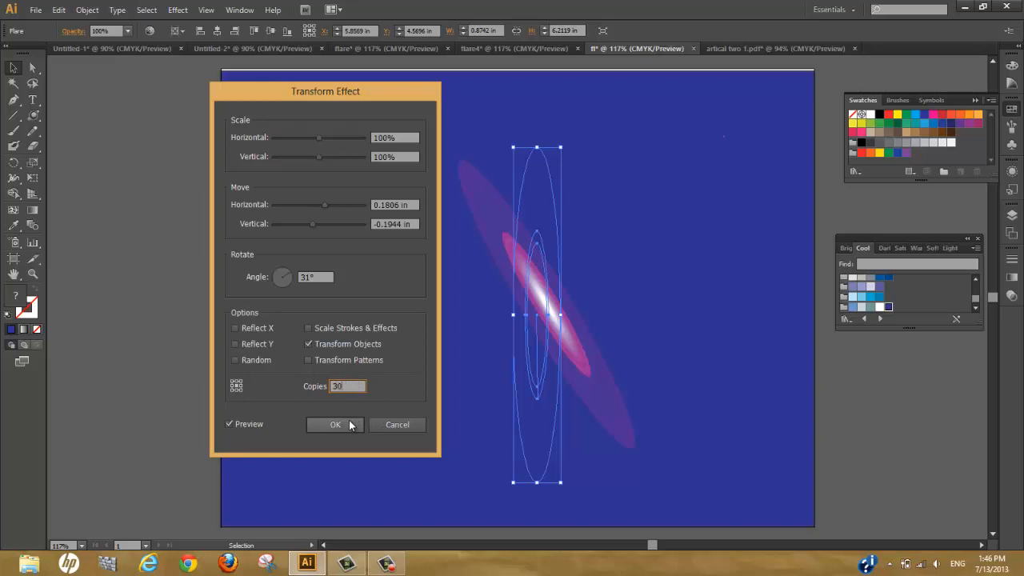
{"action": "left_click", "coordinate": [336, 424]}
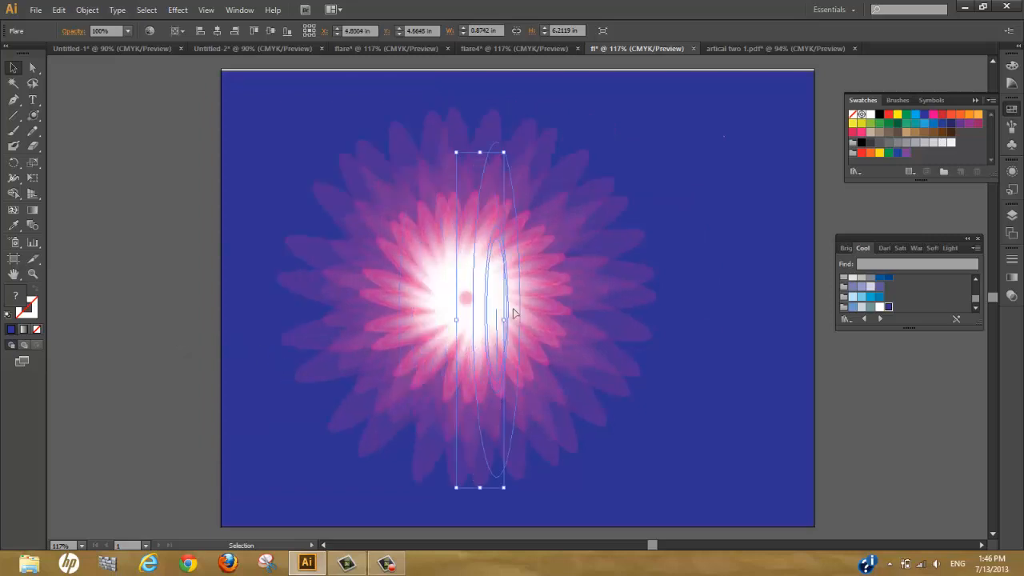
Step: Stretch the flare taller and narrower, then move the bloom to the artboard centre
{"action": "left_click_drag", "start_coordinate": [480, 320], "coordinate": [520, 288]}
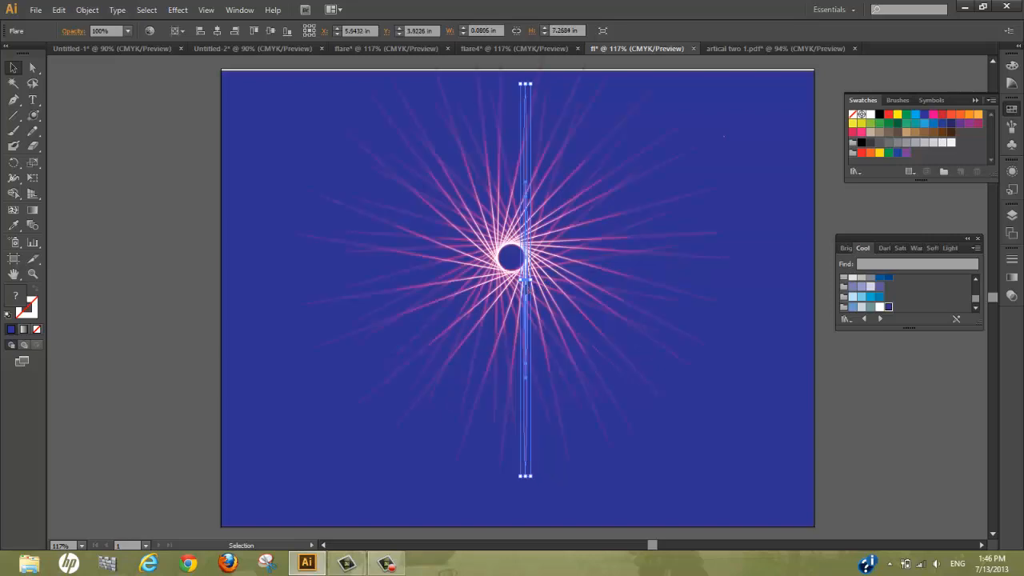
{"action": "left_click", "coordinate": [628, 294]}
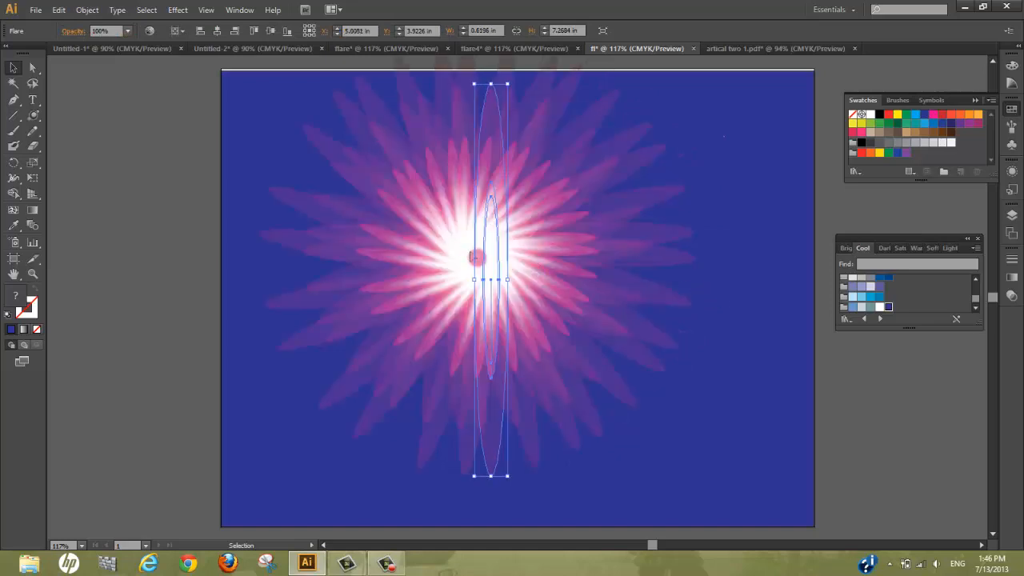
{"action": "left_click_drag", "start_coordinate": [490, 280], "coordinate": [529, 295]}
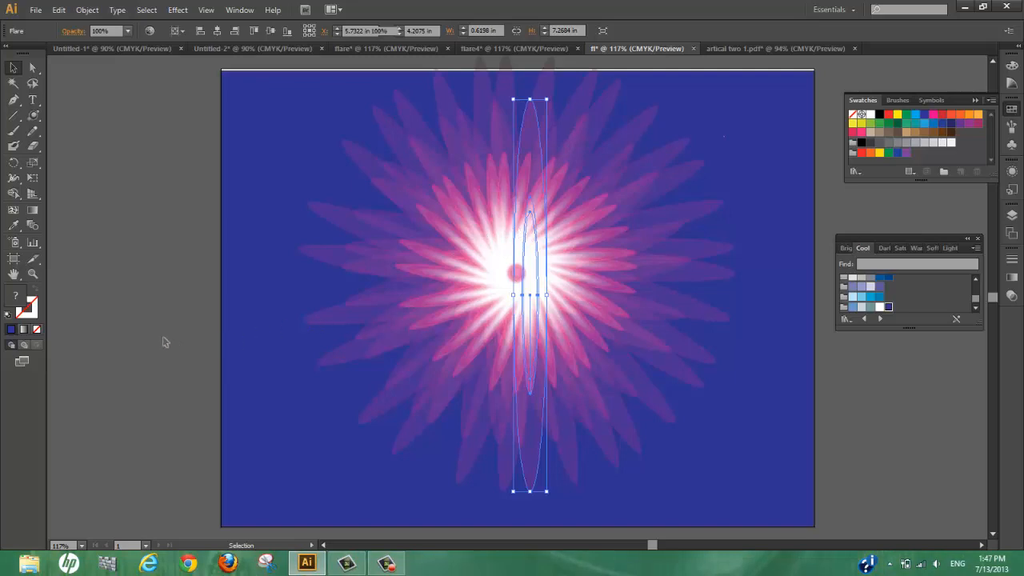
{"action": "left_click", "coordinate": [188, 344]}
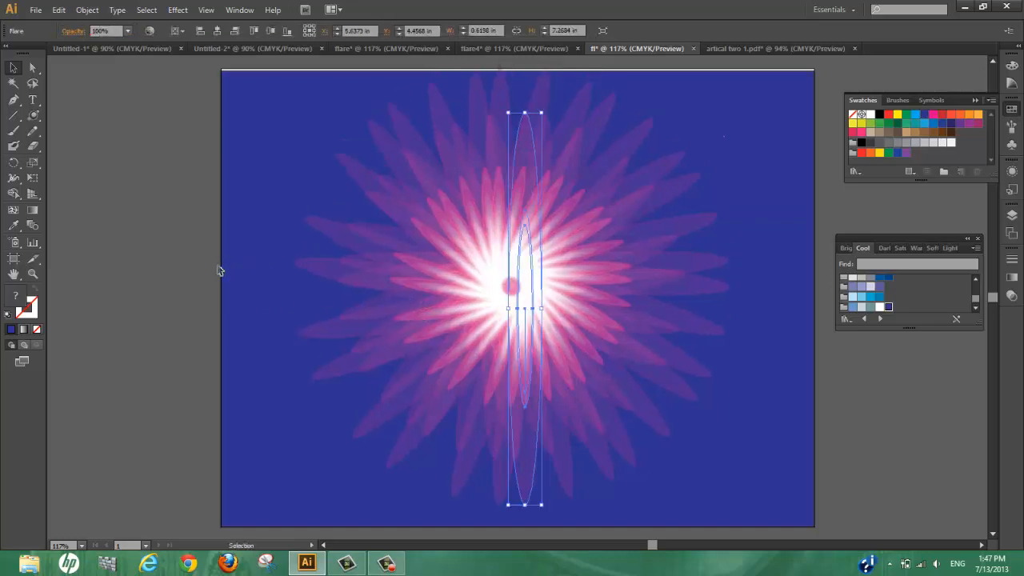
{"action": "mouse_move", "coordinate": [511, 324]}
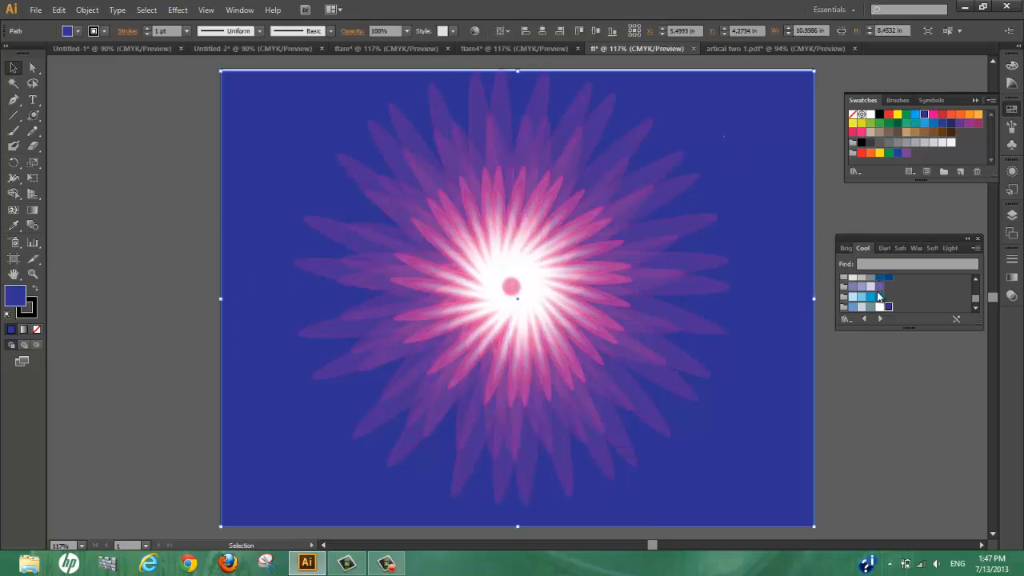
Step: Fill the background rectangle with the light sky blue Cool swatch, then deselect everything
{"action": "left_click", "coordinate": [870, 296]}
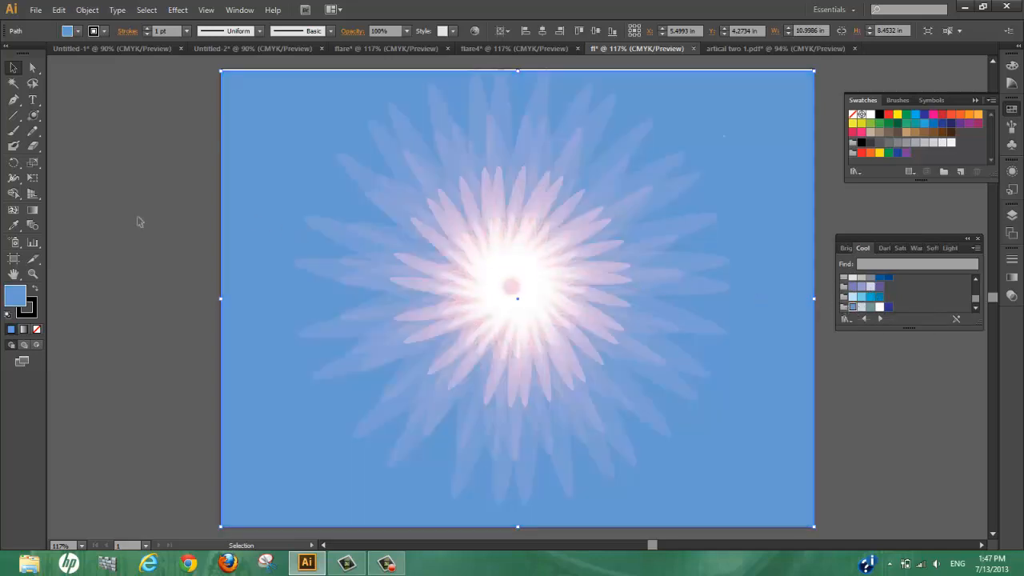
{"action": "left_click", "coordinate": [486, 306]}
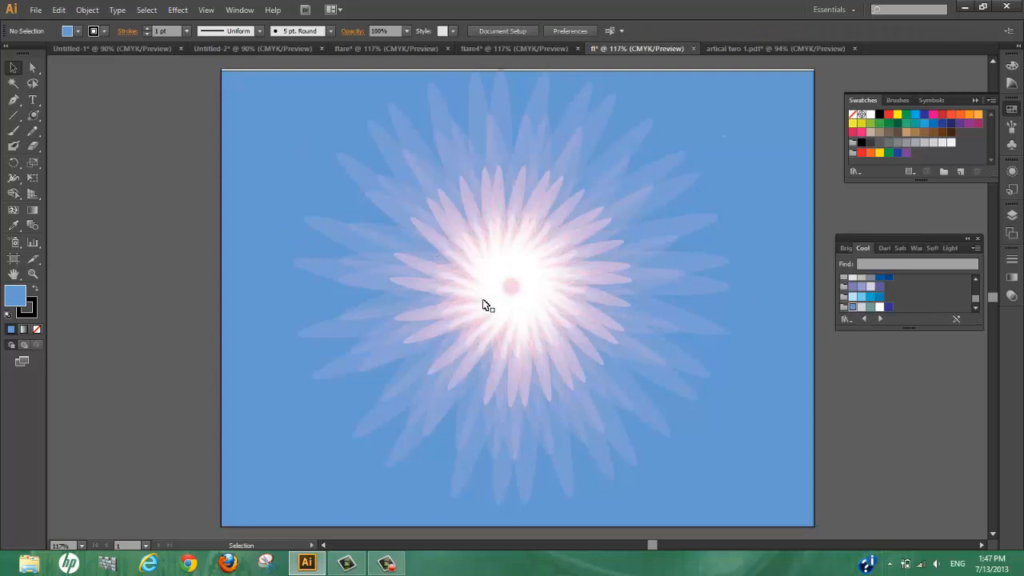